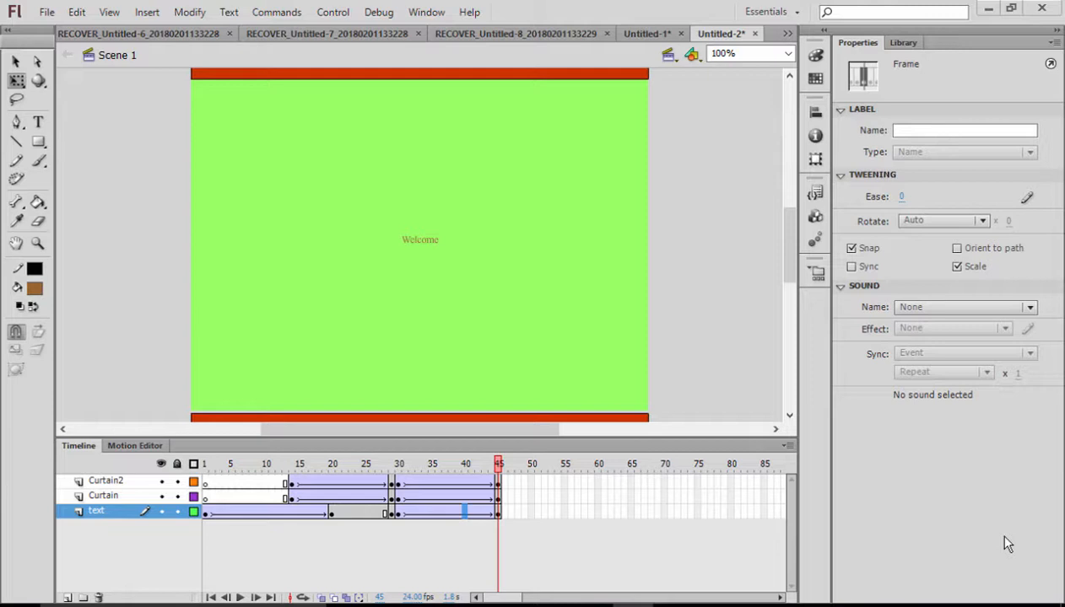
pyautogui.moveTo(1058, 546)
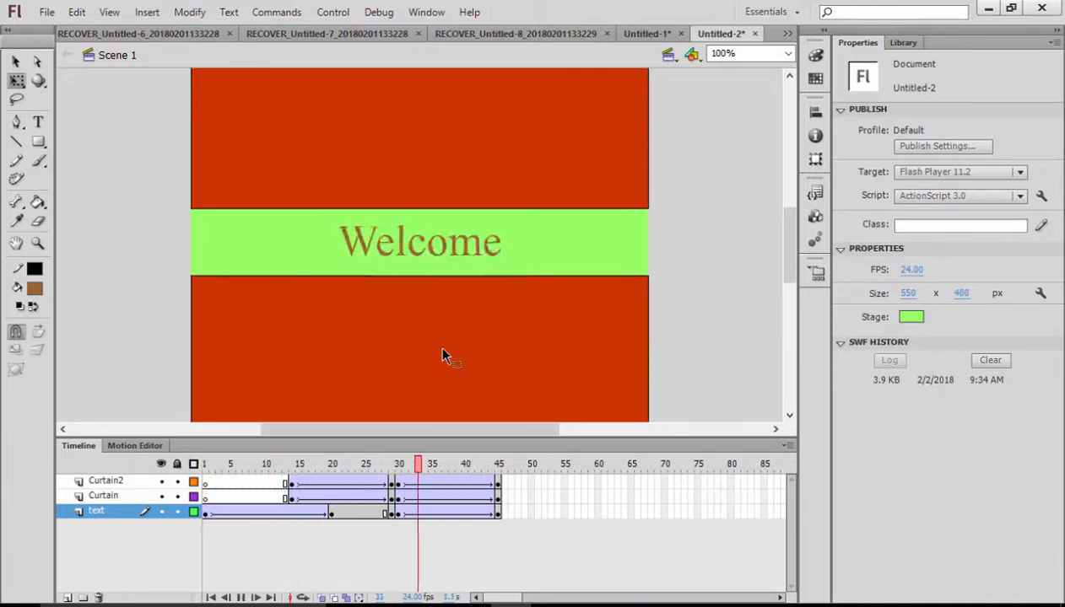
# Step: Close the finished-animation preview and create a new ActionScript 3.0 document
pyautogui.click(259, 464)
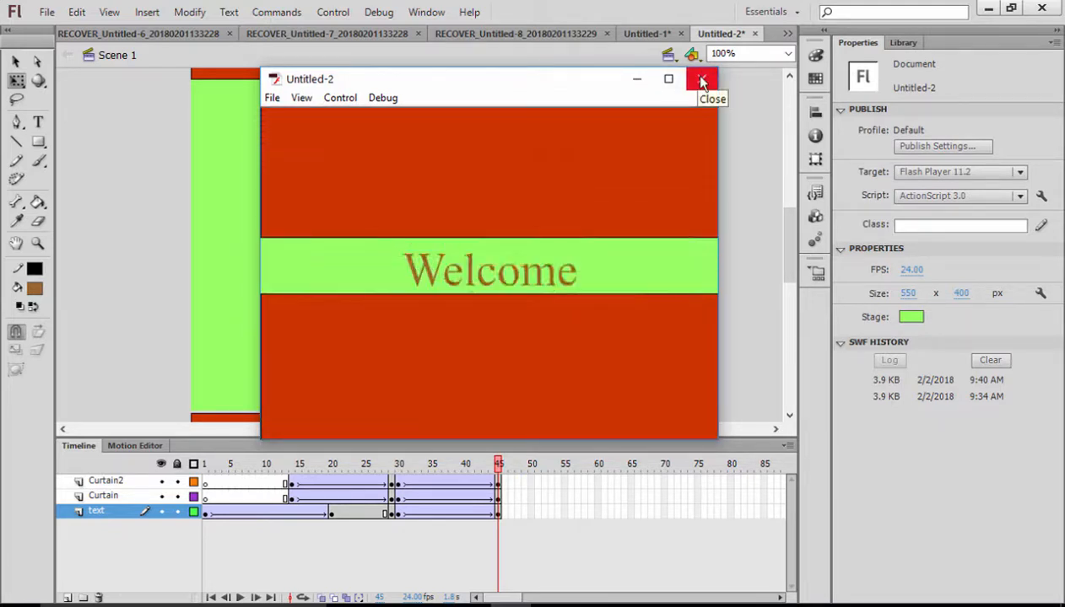
pyautogui.click(701, 78)
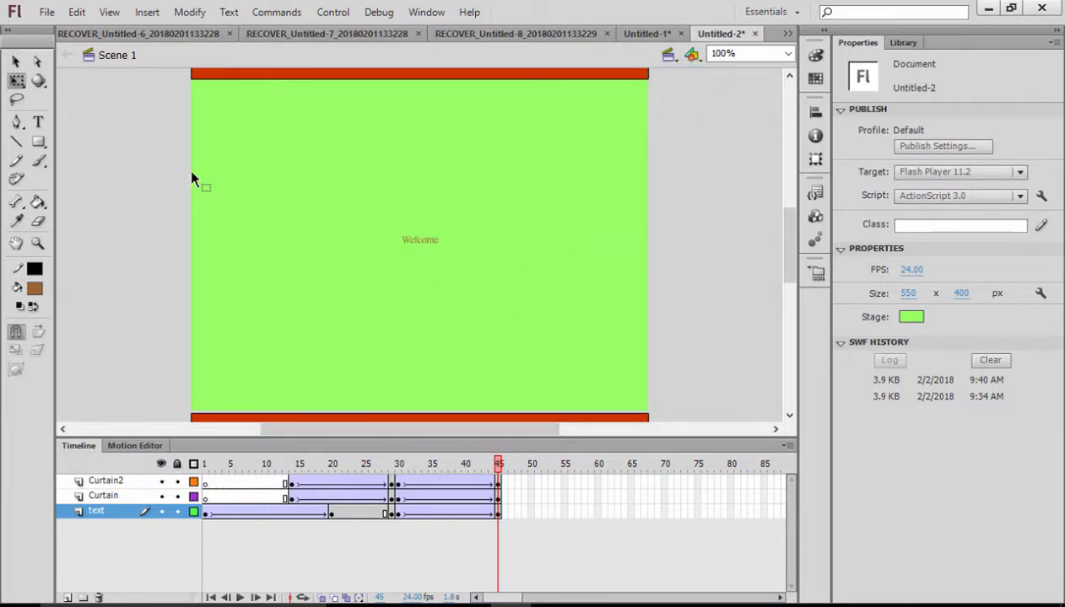
pyautogui.click(47, 12)
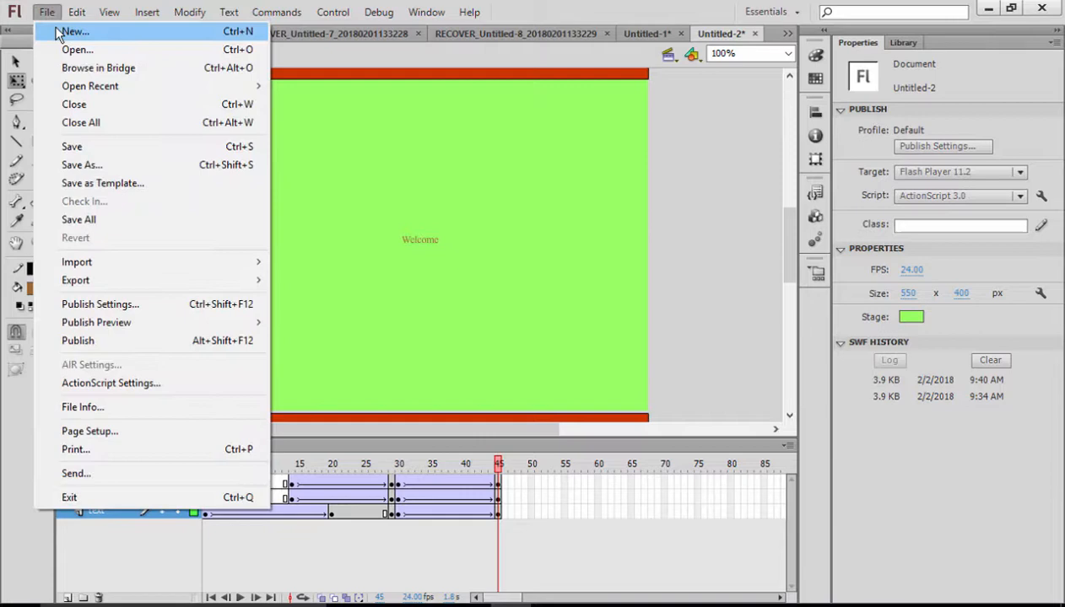
pyautogui.click(74, 32)
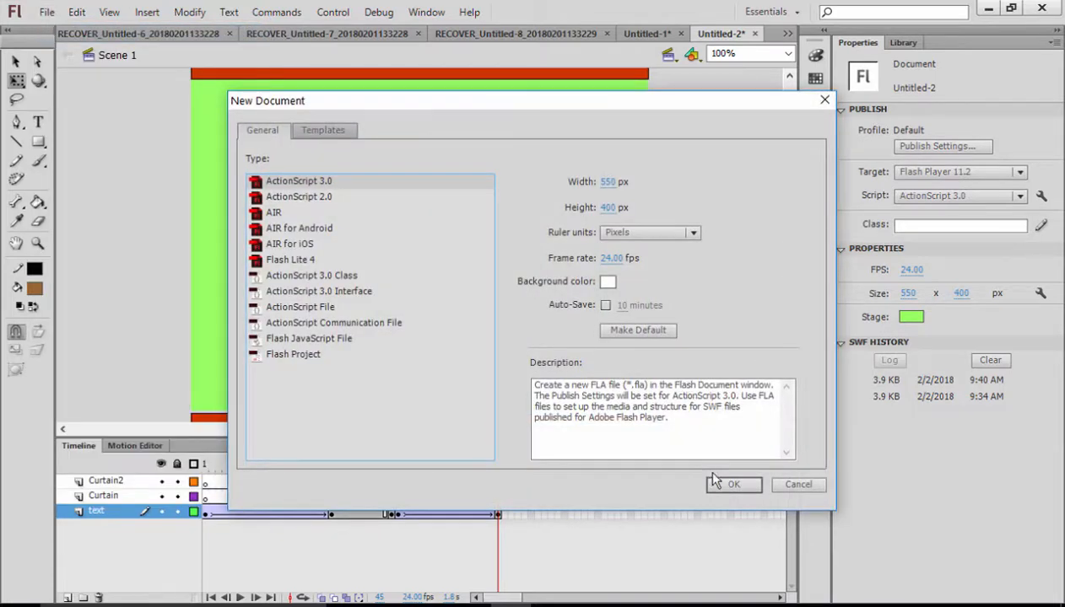
pyautogui.click(733, 484)
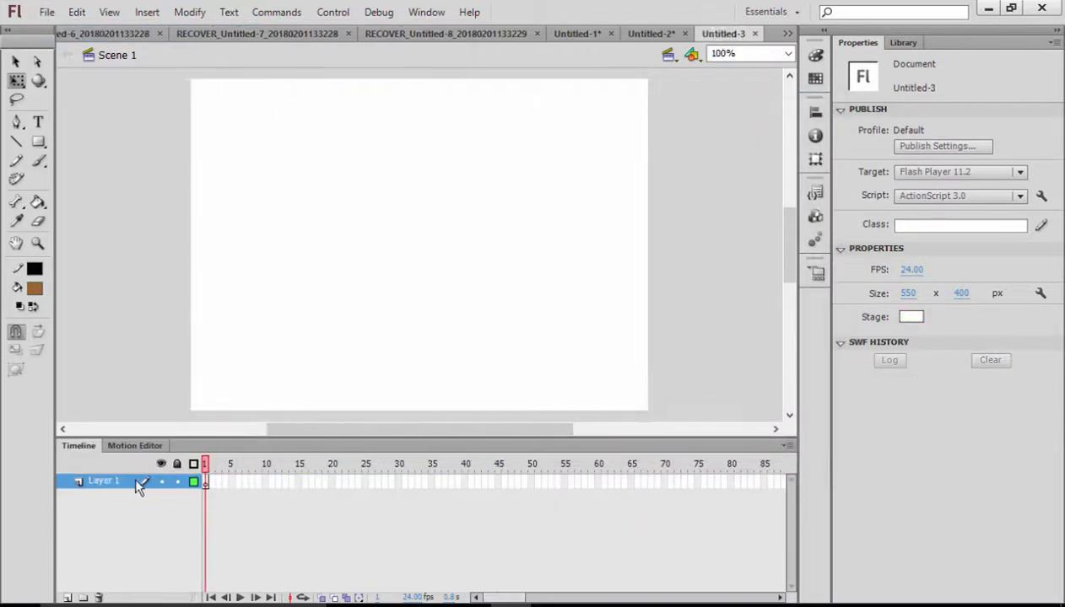
# Step: Rename Layer 1 to 'text' and type 'BK Company' on the stage
pyautogui.doubleClick(103, 481)
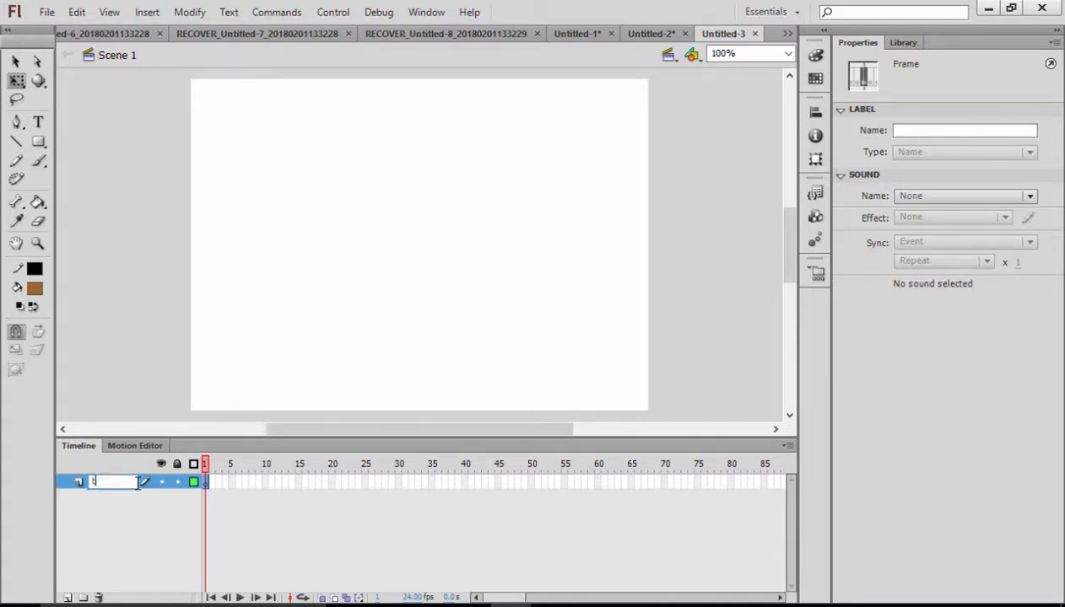
pyautogui.write('text')
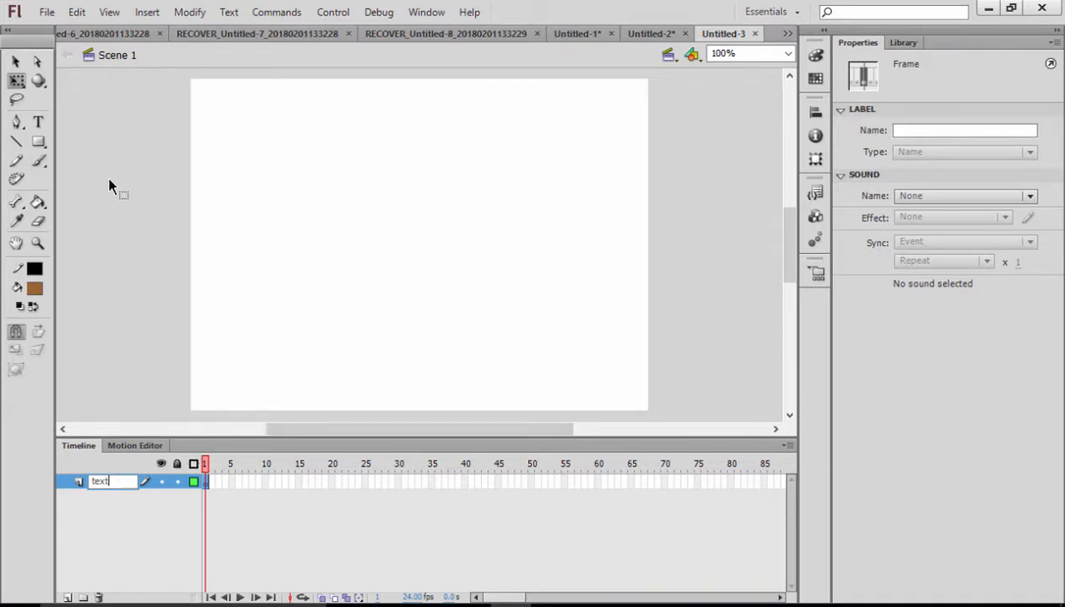
pyautogui.click(38, 123)
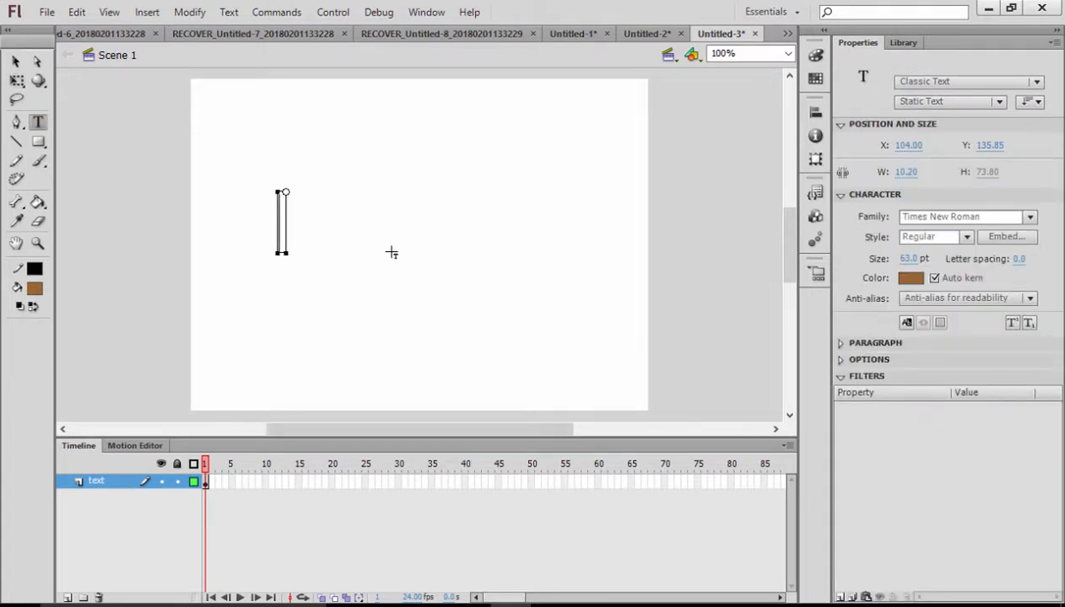
pyautogui.write('BK')
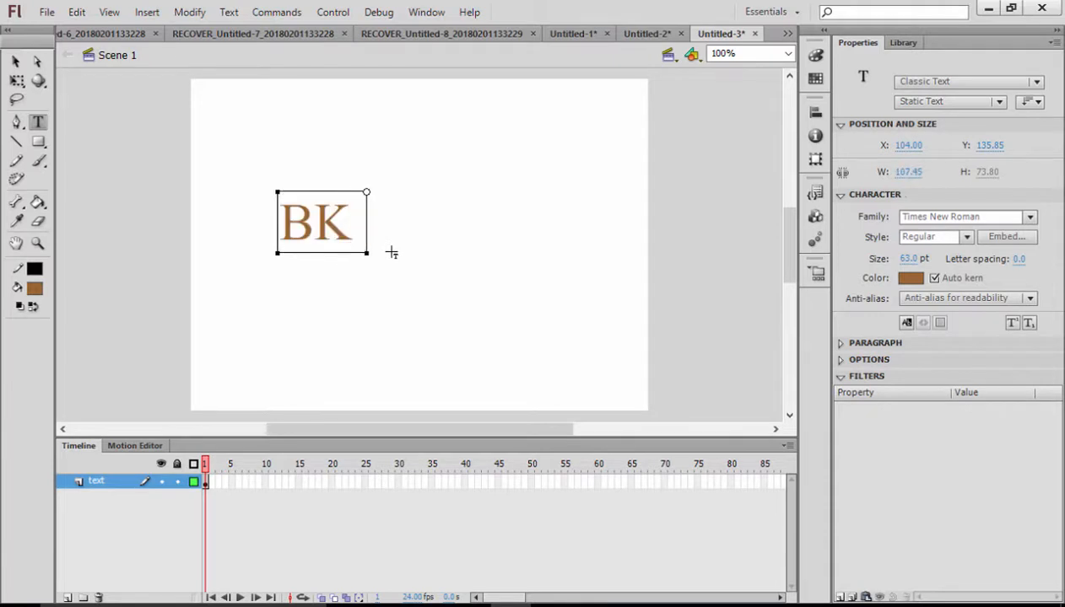
pyautogui.write('Company')
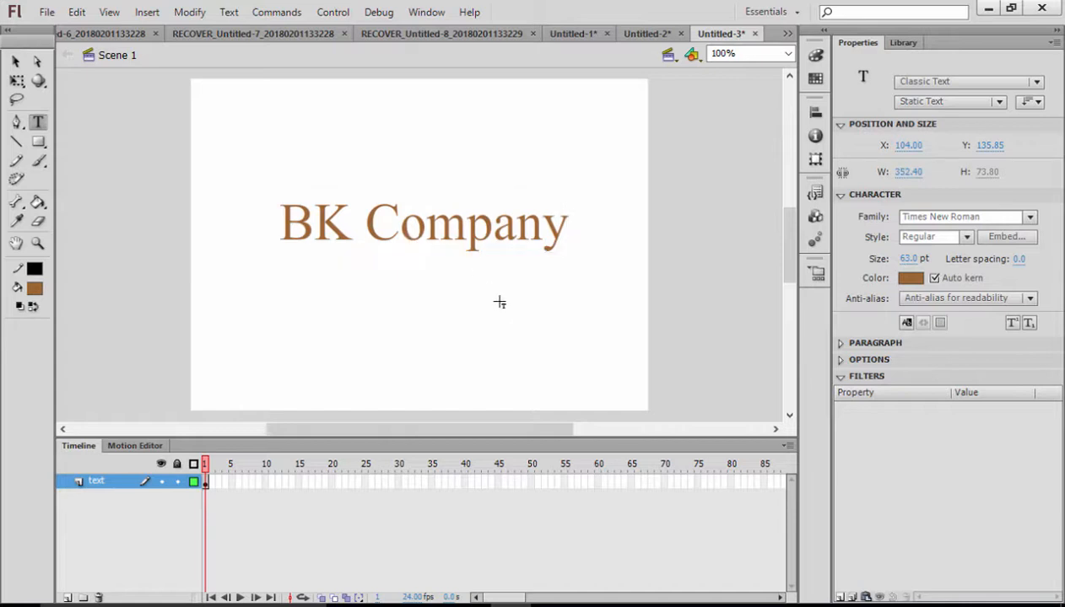
# Step: Make BK Company blue in a Tw Cen MT Condensed font and shrink it small
pyautogui.click(317, 222)
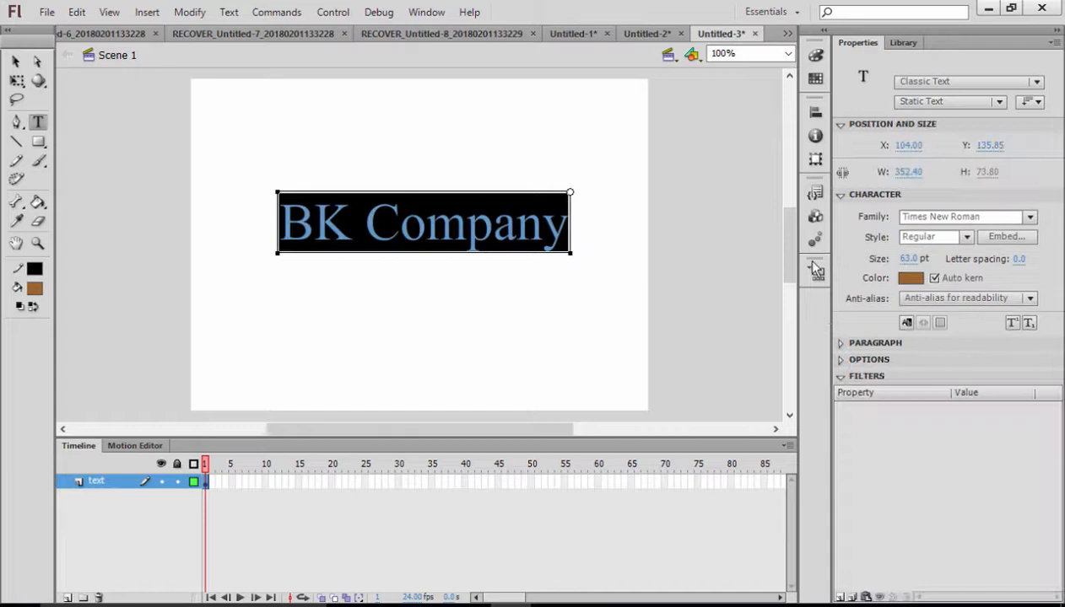
pyautogui.click(911, 278)
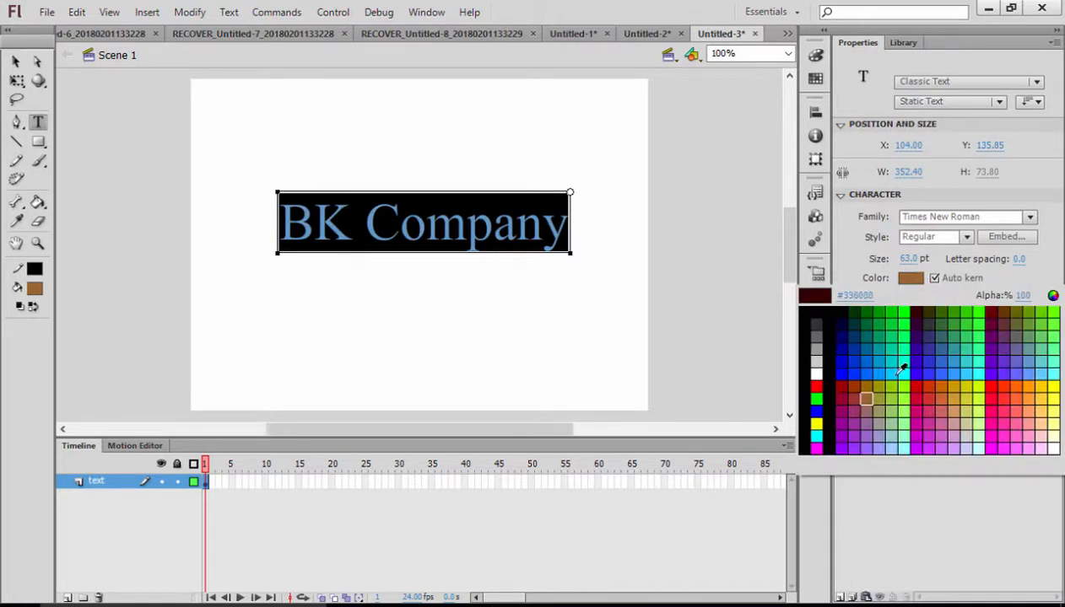
pyautogui.click(866, 399)
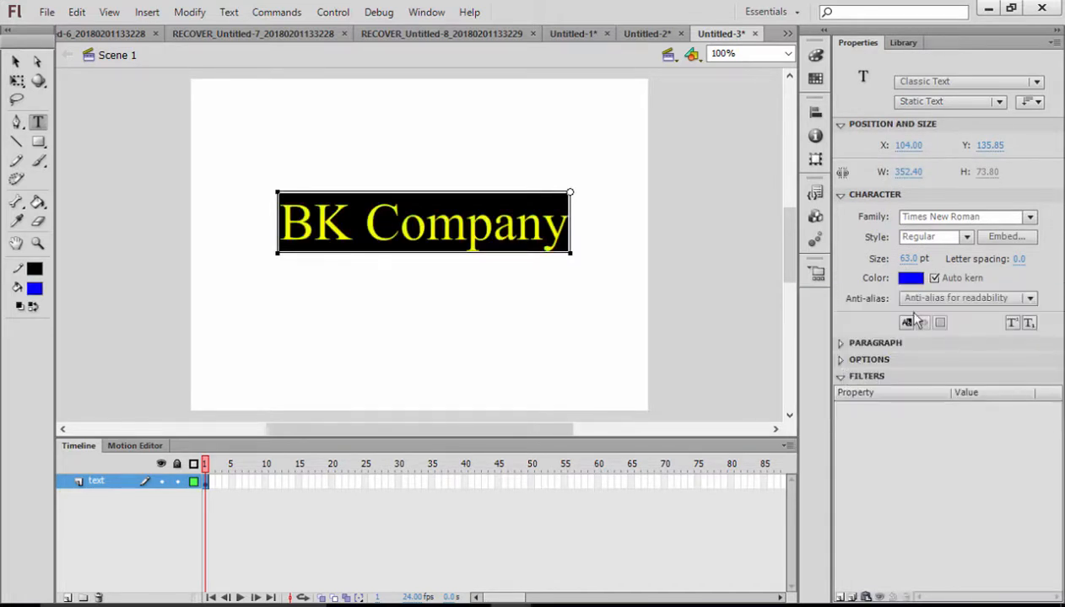
pyautogui.moveTo(987, 328)
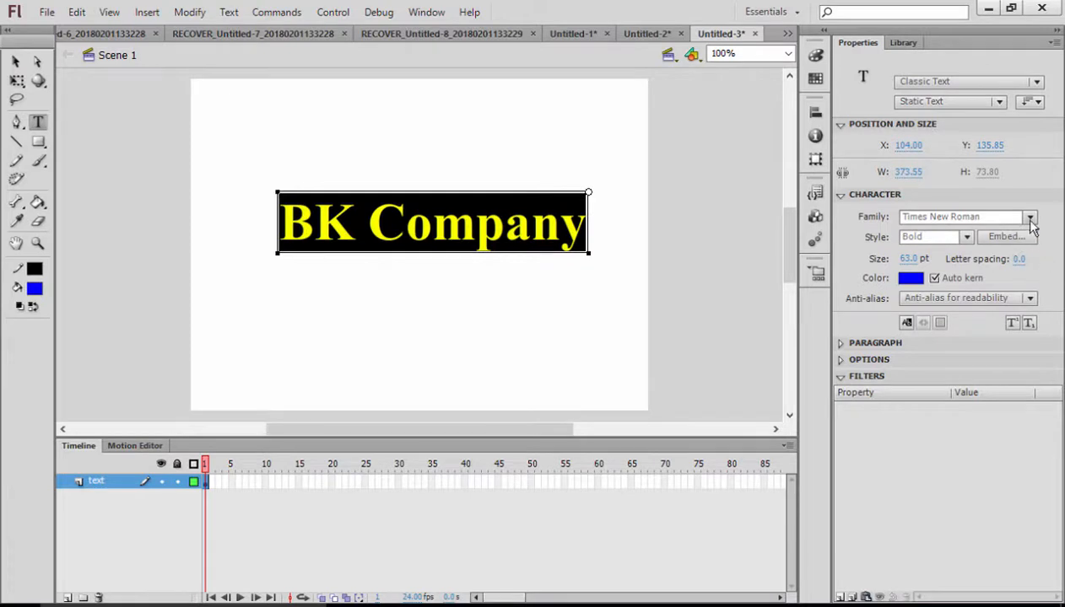
pyautogui.click(1030, 217)
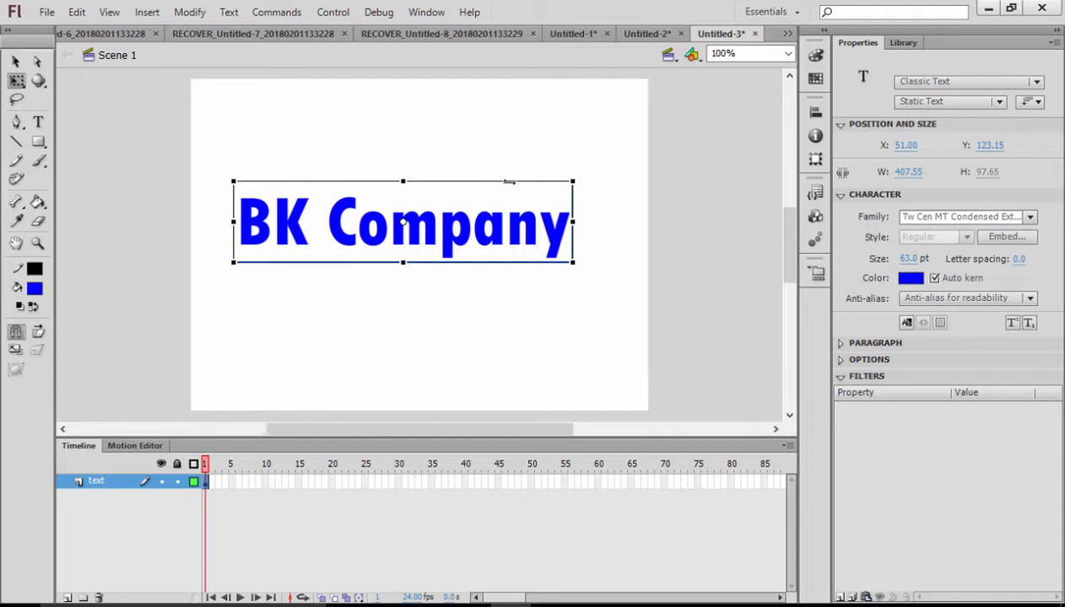
pyautogui.moveTo(402, 222); pyautogui.dragTo(429, 234)
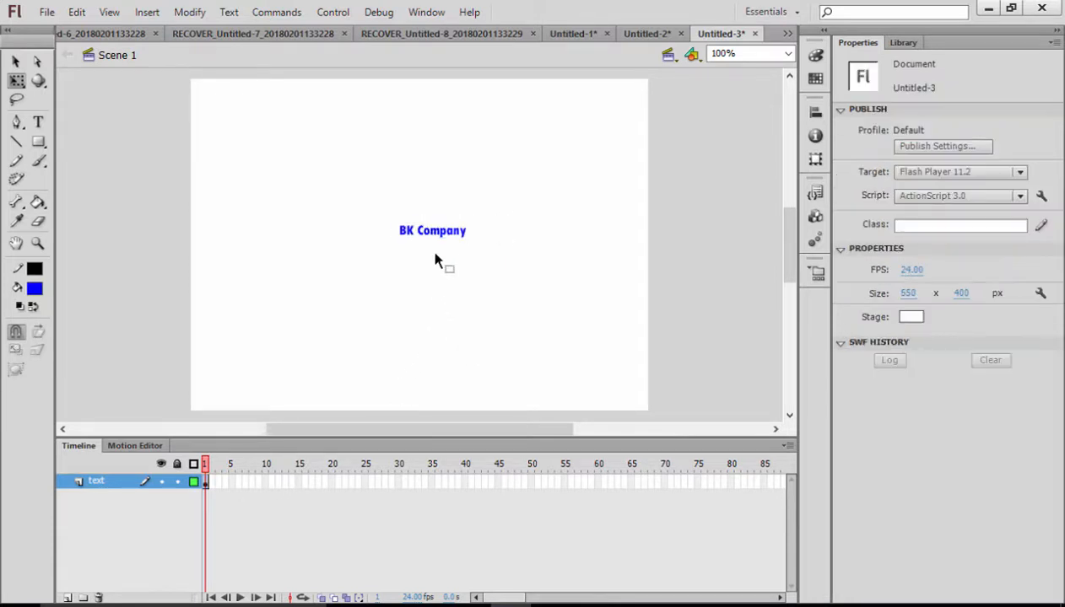
# Step: Convert the BK Company text into a movie clip symbol with F8
pyautogui.click(432, 230)
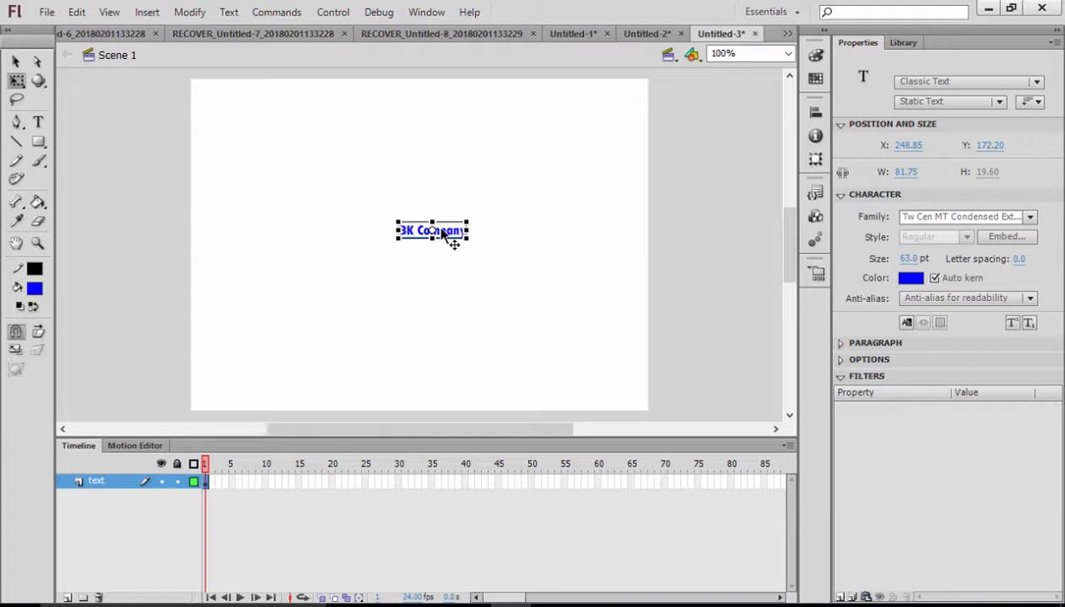
pyautogui.press('F8')
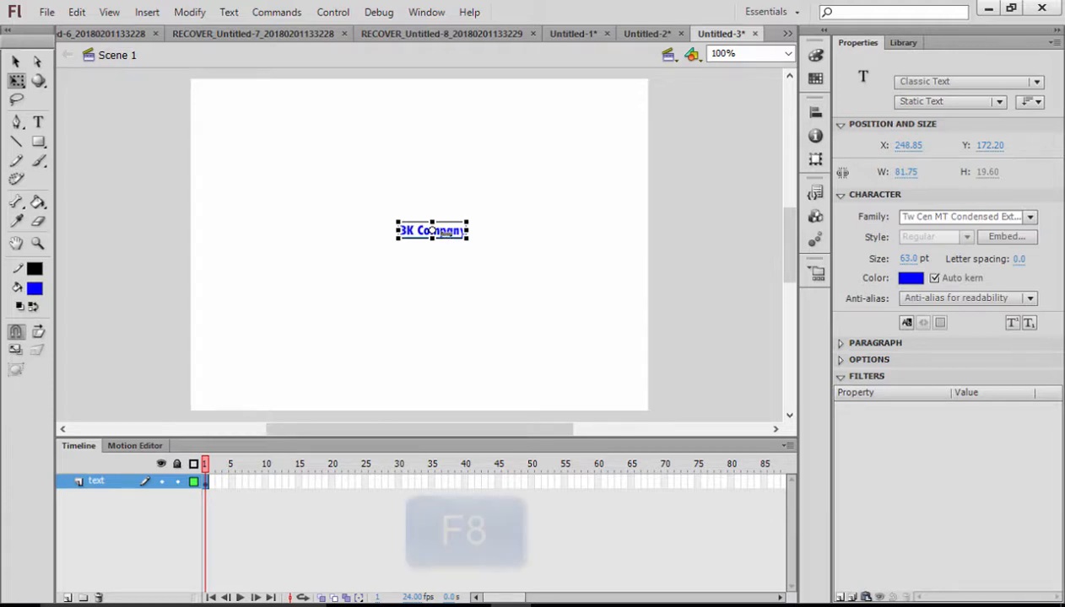
pyautogui.press('F8')
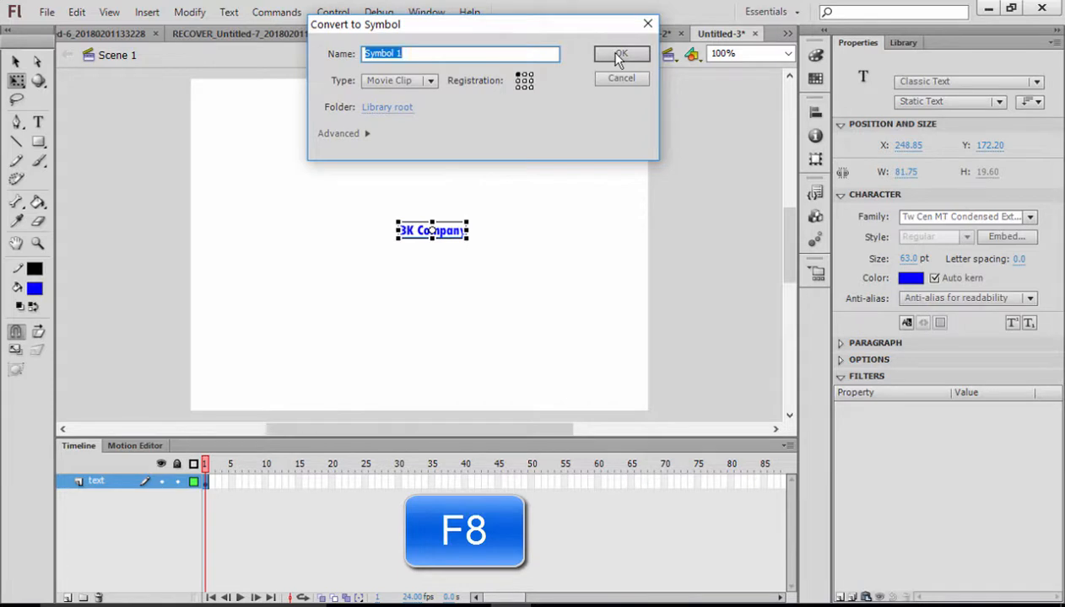
pyautogui.click(620, 54)
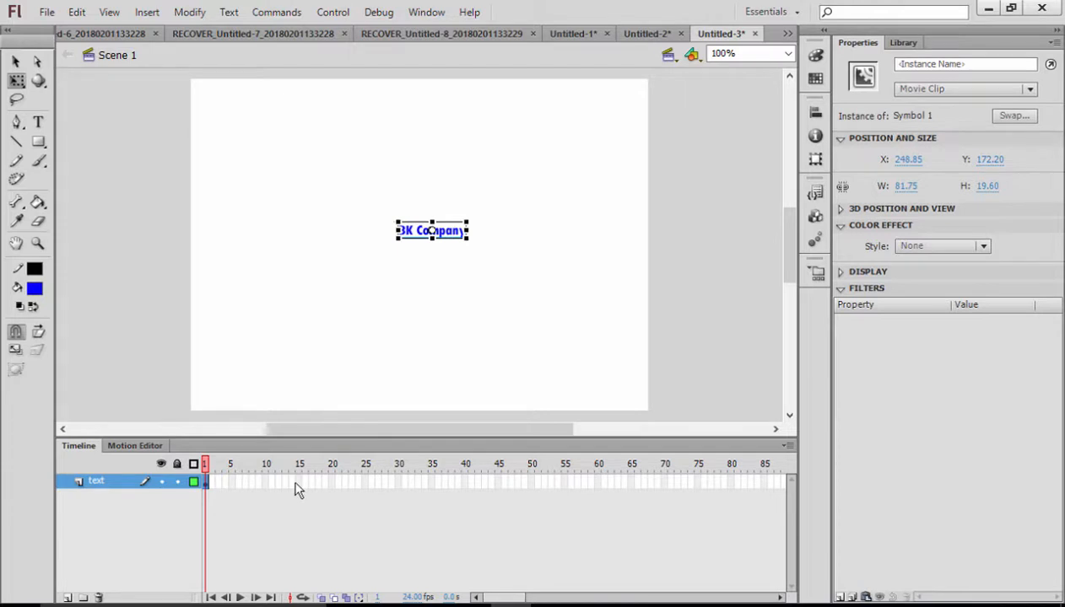
# Step: Add a frame-15 keyframe and a classic tween from frame 1, then scrub to preview
pyautogui.click(300, 481)
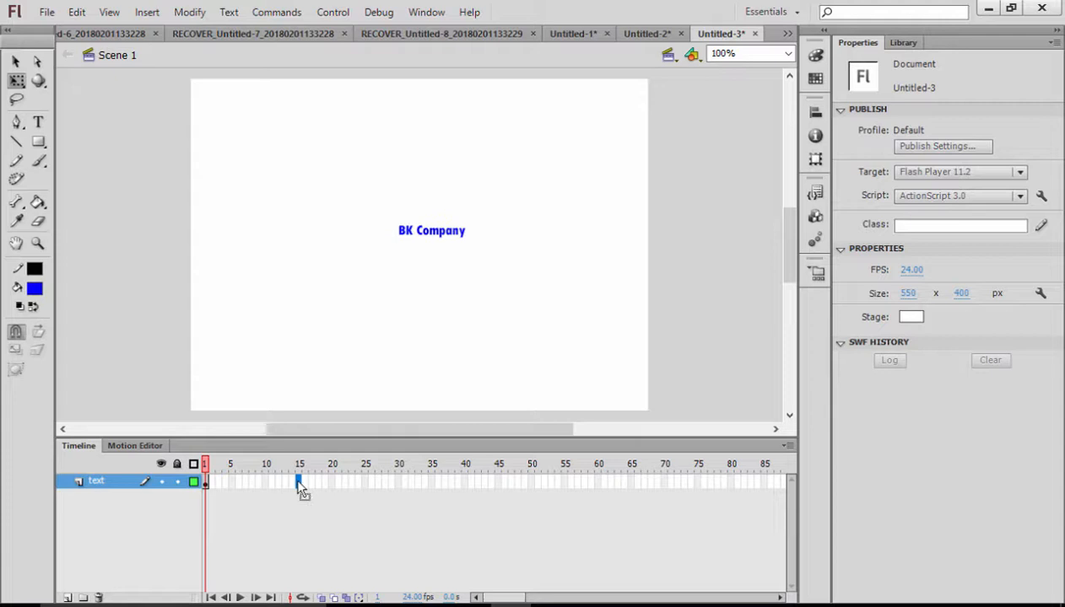
pyautogui.rightClick(297, 480)
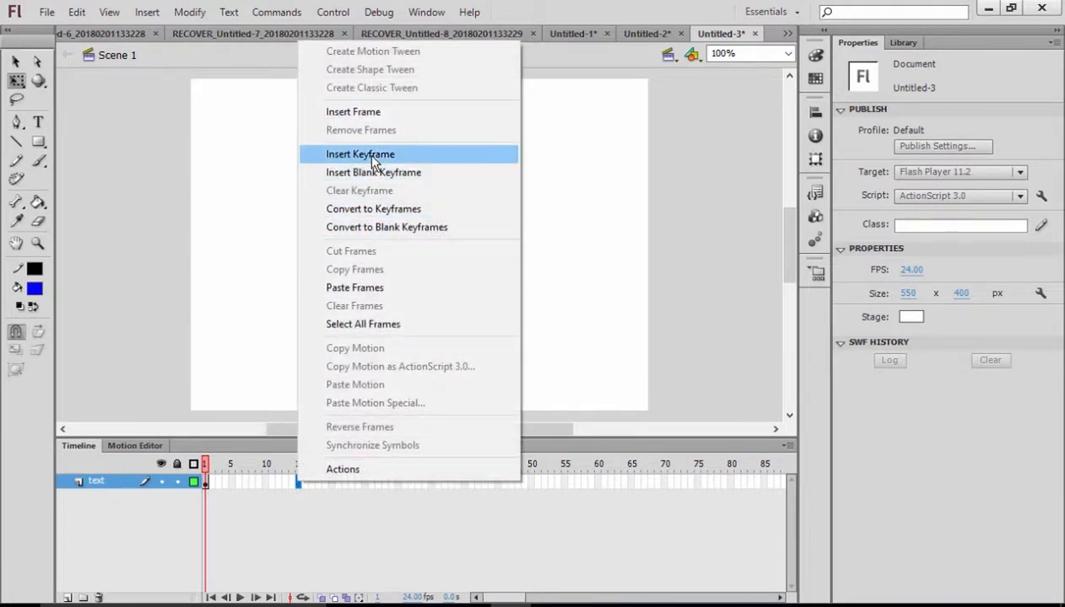
pyautogui.click(360, 153)
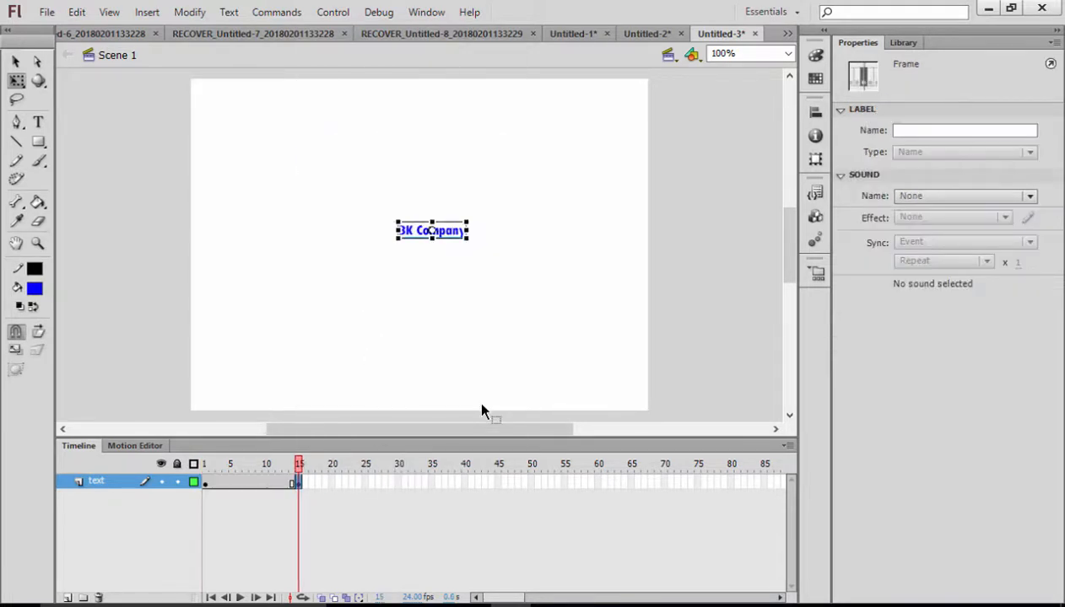
pyautogui.moveTo(329, 384)
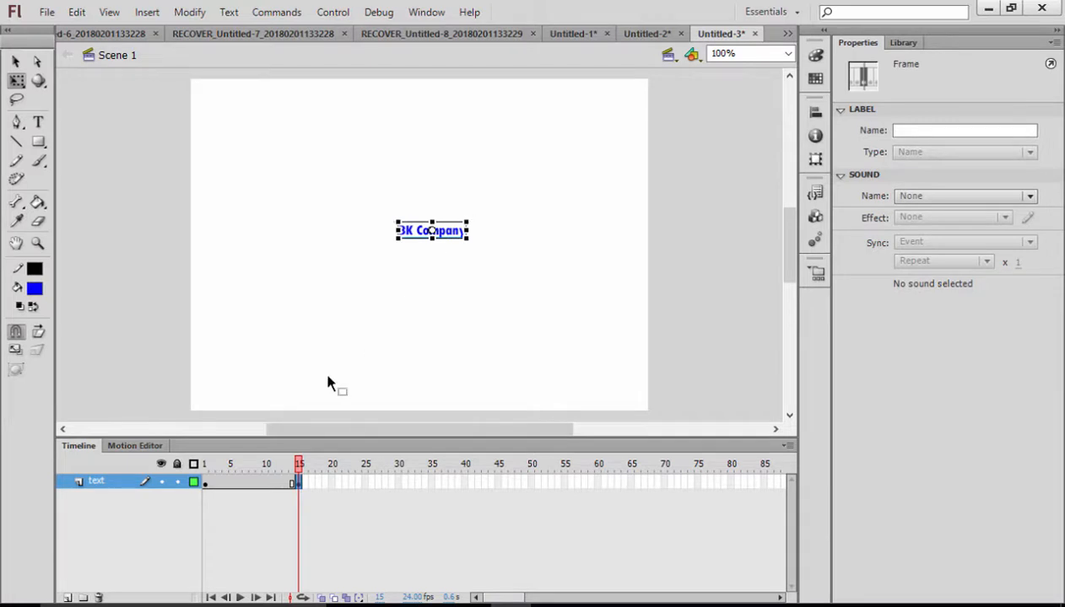
pyautogui.click(211, 463)
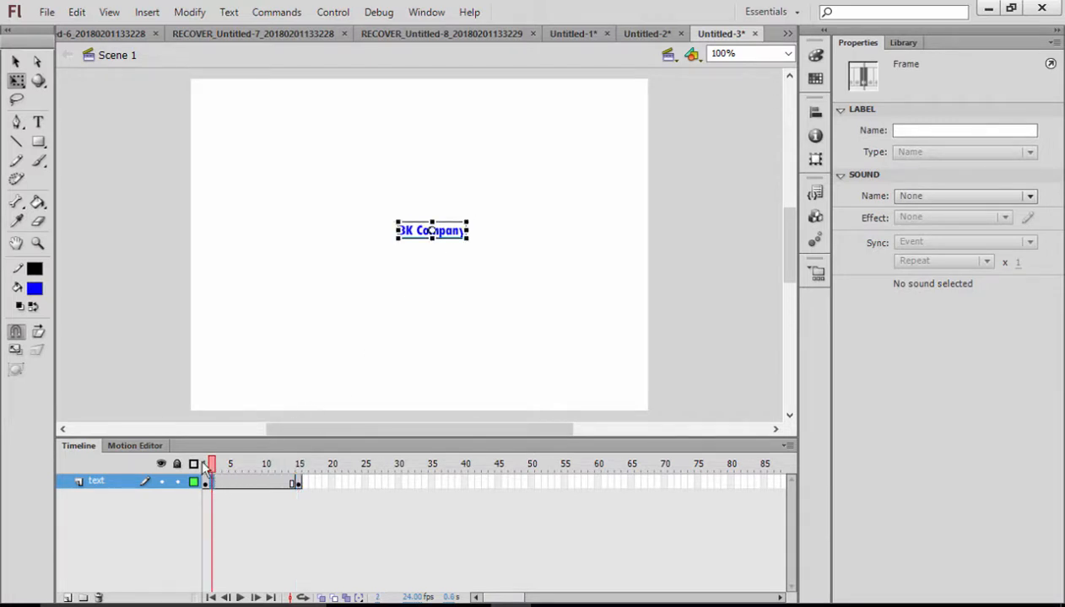
pyautogui.moveTo(211, 464); pyautogui.dragTo(287, 464)
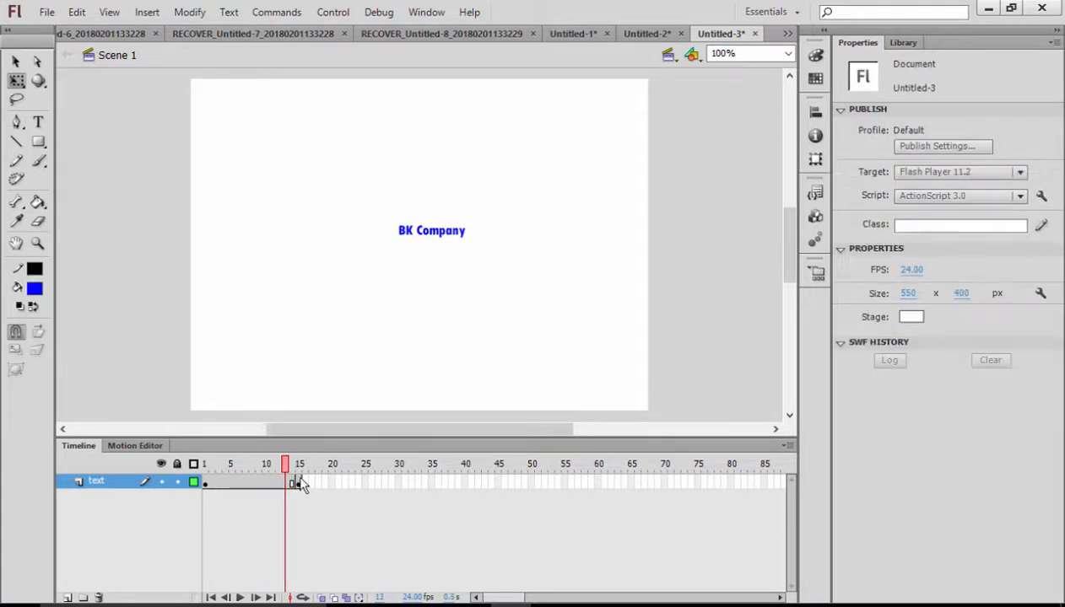
pyautogui.click(298, 481)
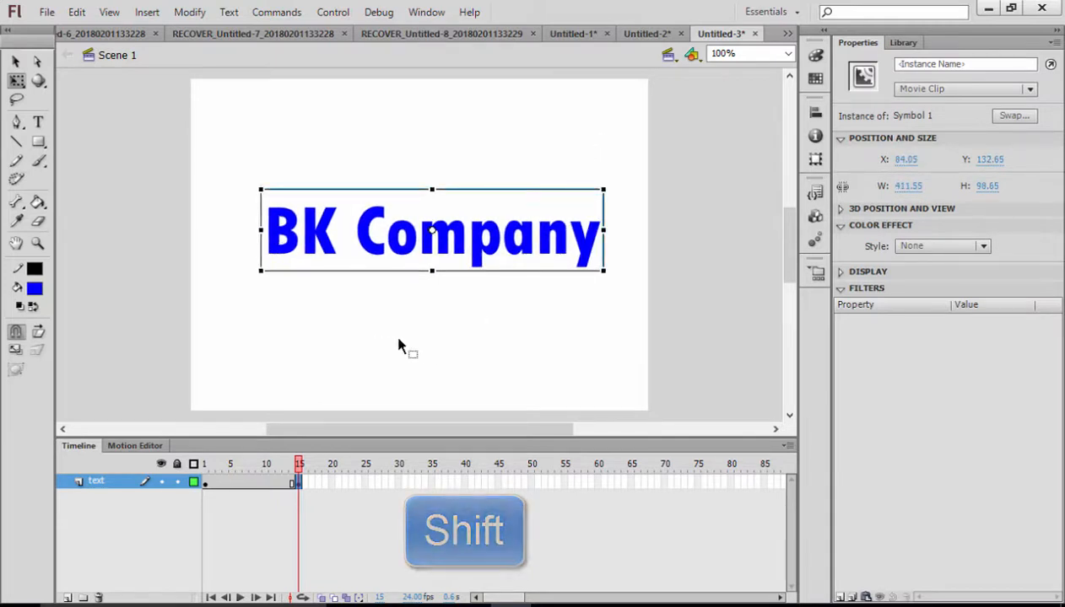
pyautogui.rightClick(268, 482)
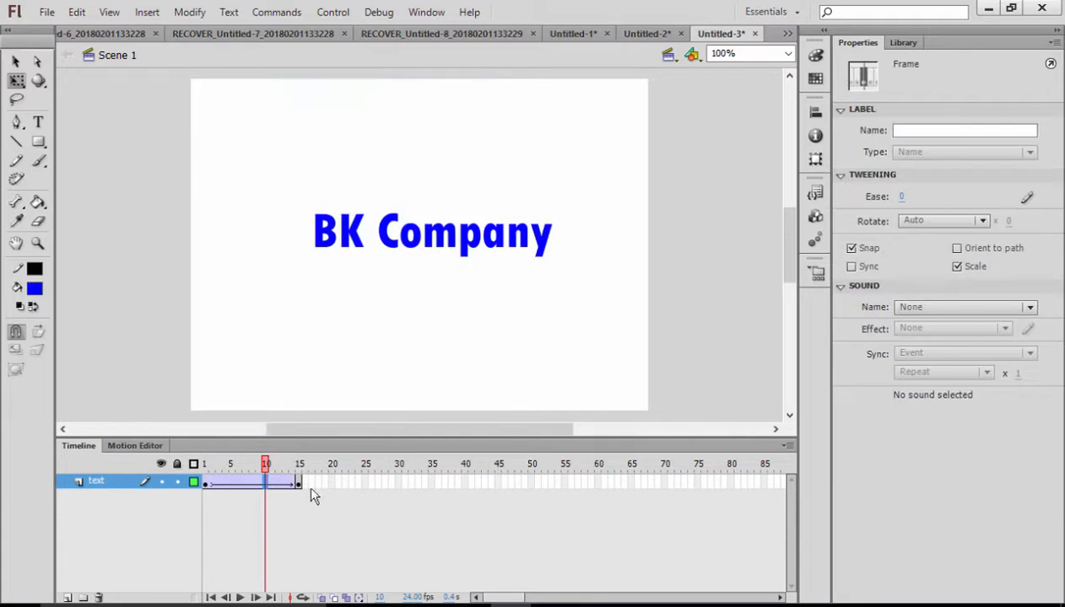
pyautogui.rightClick(266, 480)
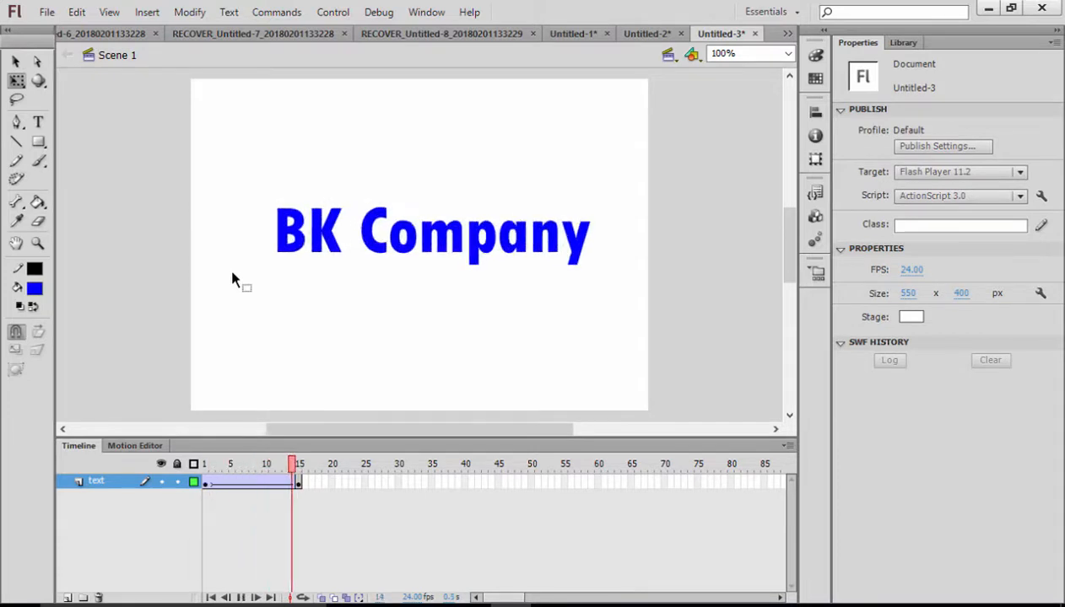
pyautogui.click(298, 464)
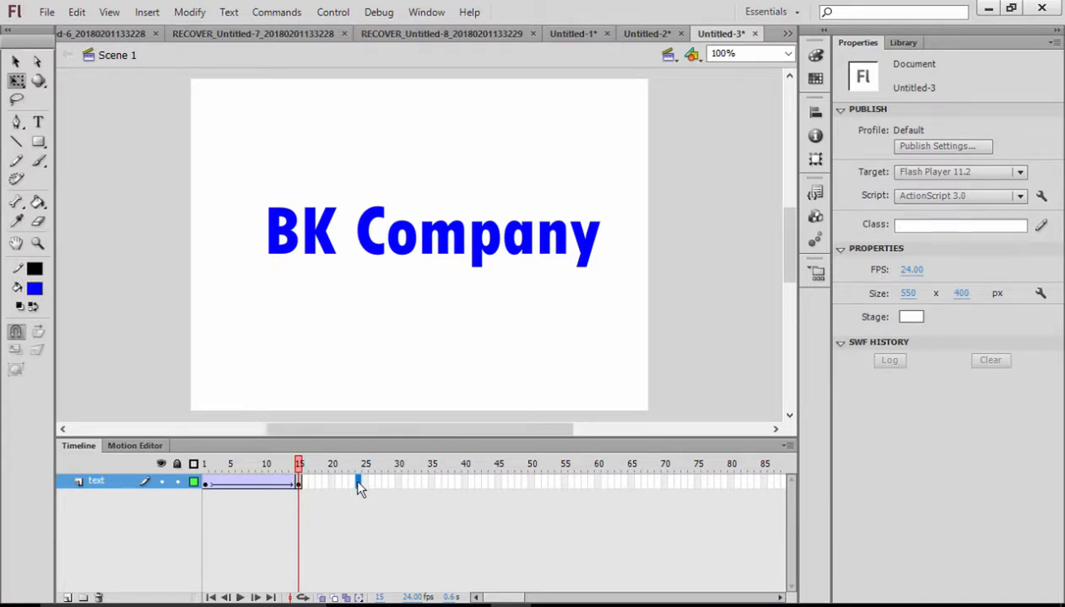
# Step: Insert a keyframe at frame 24 and a blank keyframe at frame 25
pyautogui.rightClick(358, 483)
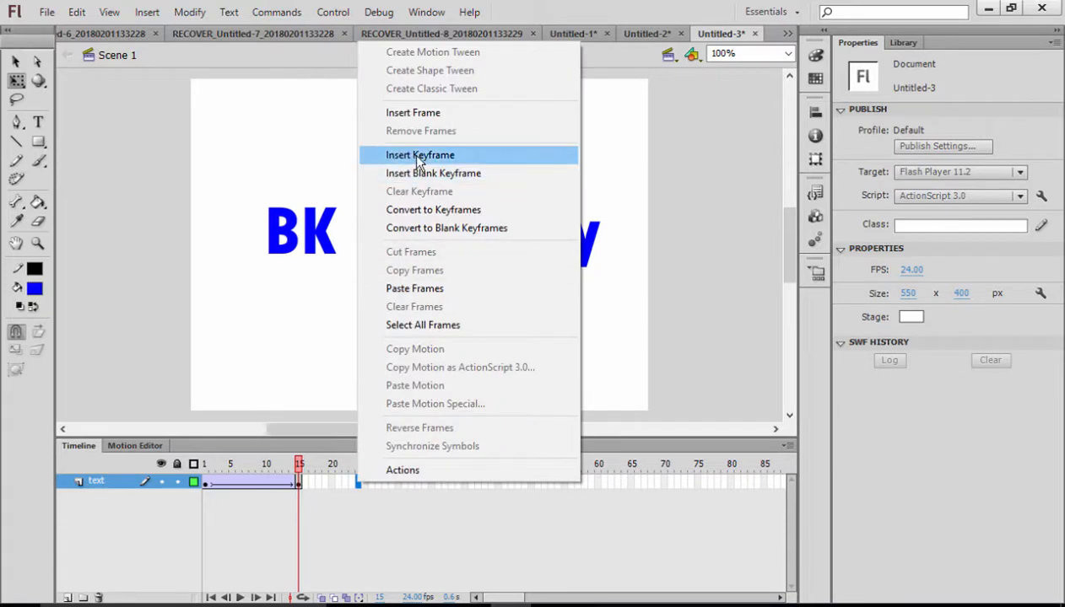
pyautogui.click(419, 155)
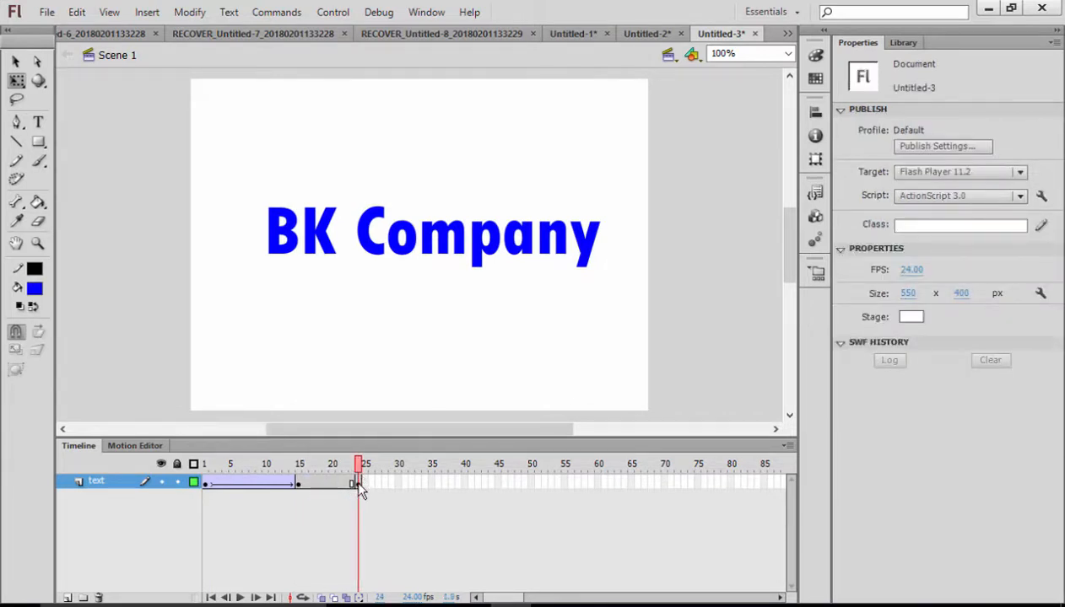
pyautogui.click(357, 481)
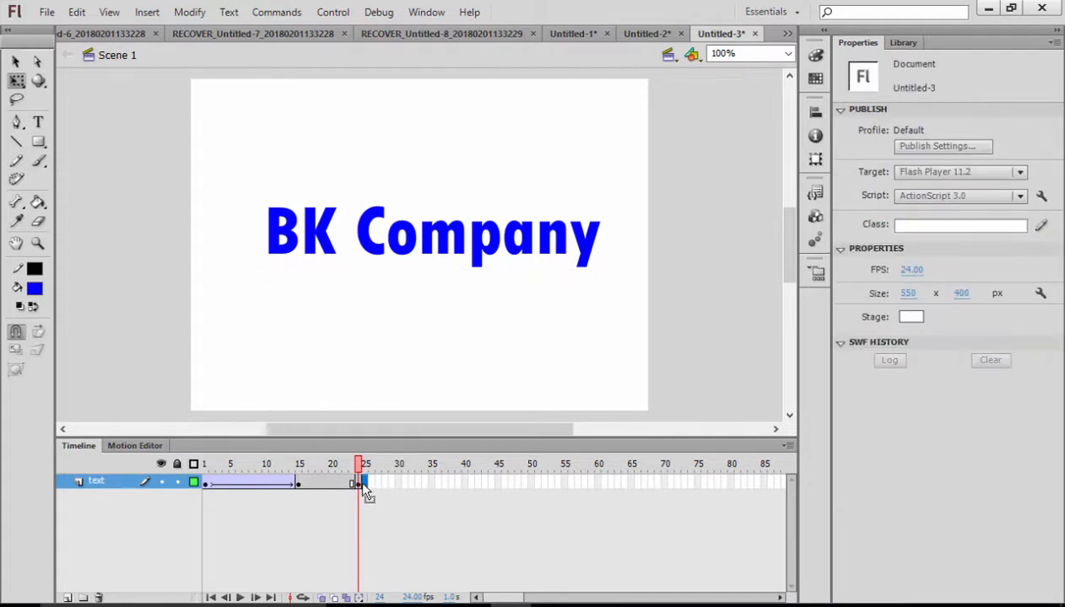
pyautogui.rightClick(360, 482)
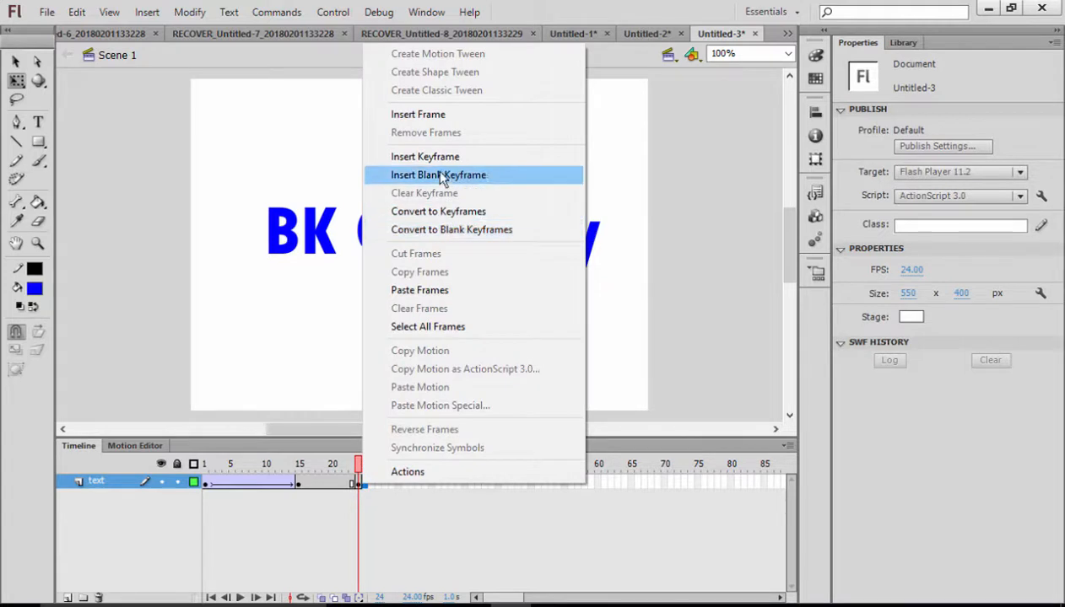
pyautogui.click(438, 174)
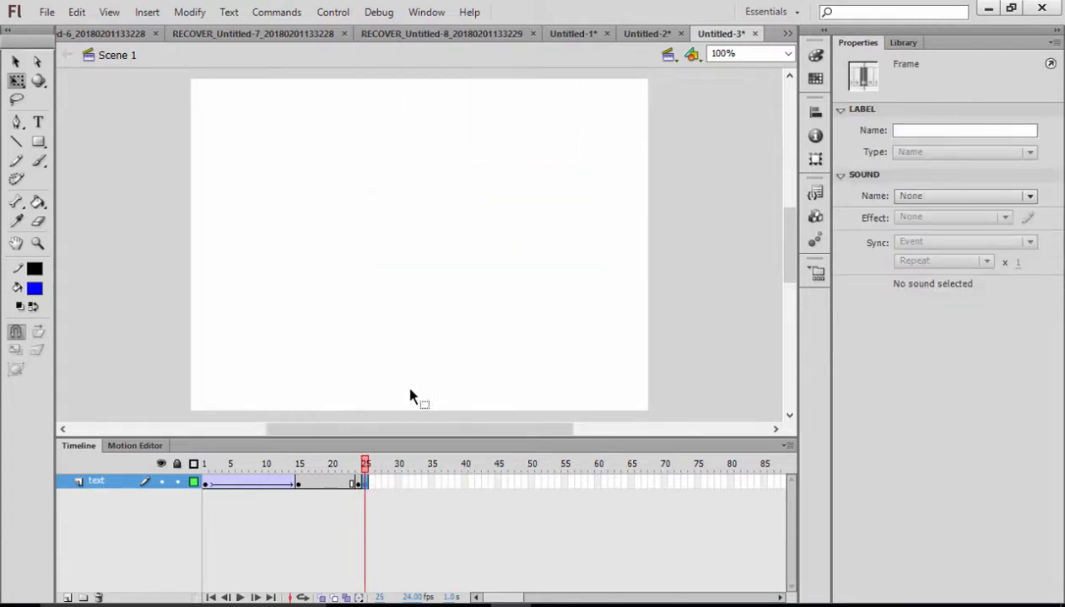
pyautogui.moveTo(62, 152)
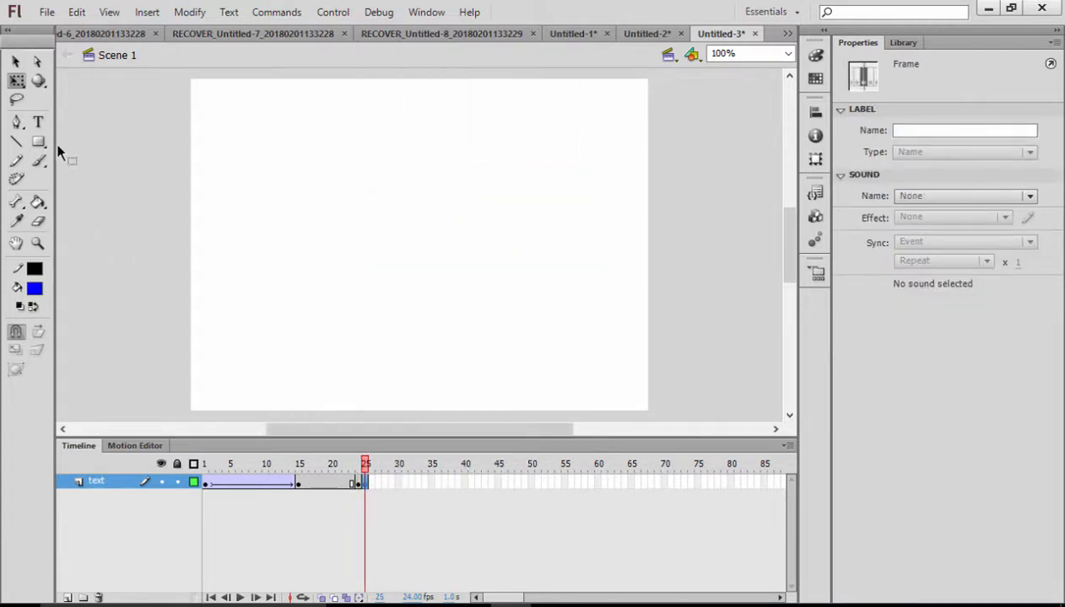
# Step: Write 'Welcome' with the Text tool on the empty frame 25
pyautogui.click(37, 122)
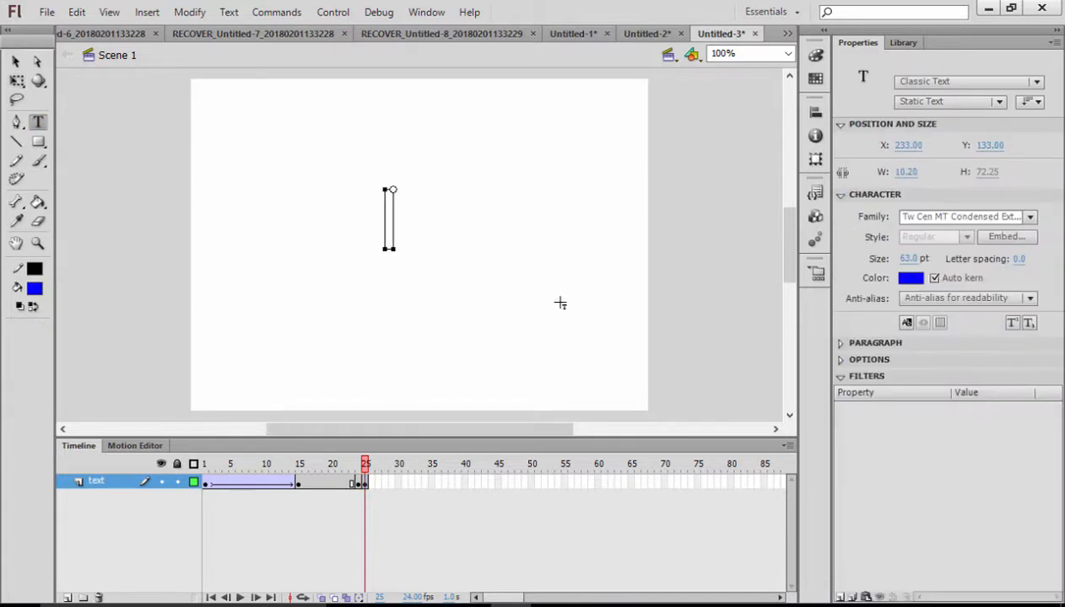
pyautogui.write('W')
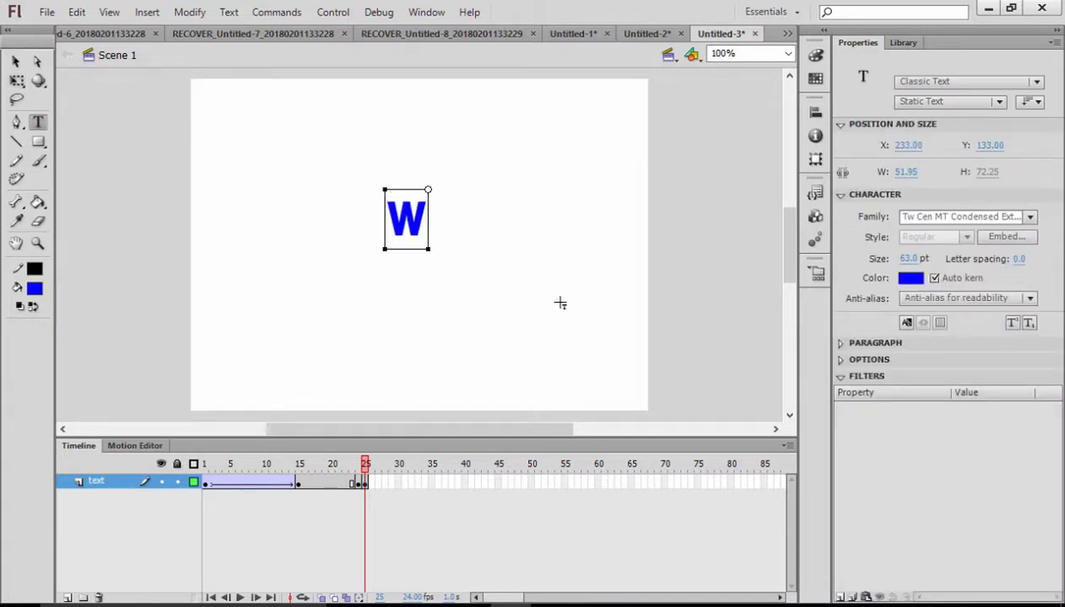
pyautogui.write('elcome')
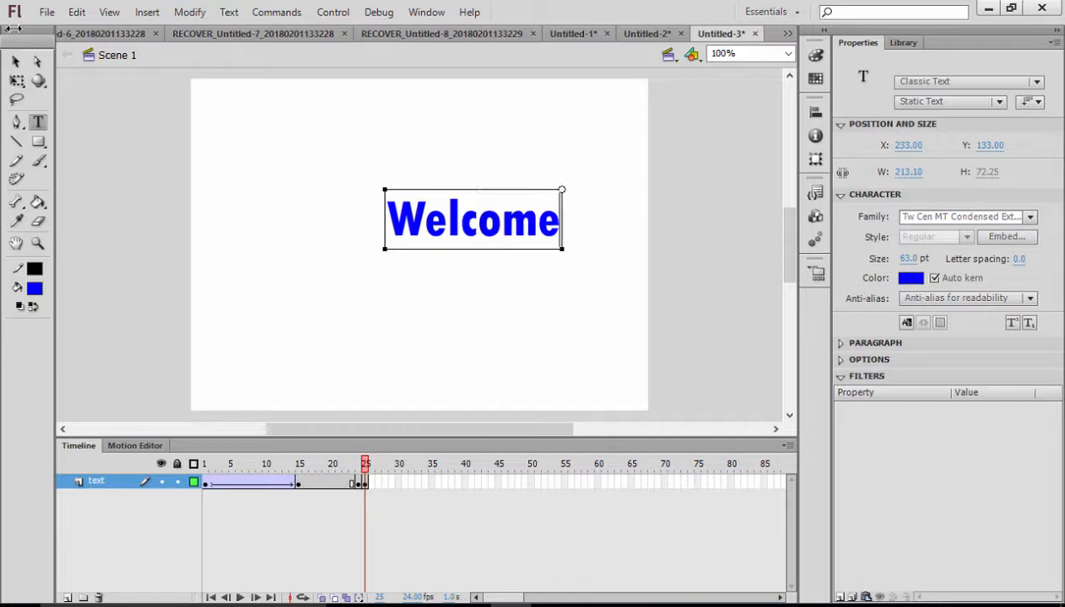
pyautogui.moveTo(473, 219); pyautogui.dragTo(419, 242)
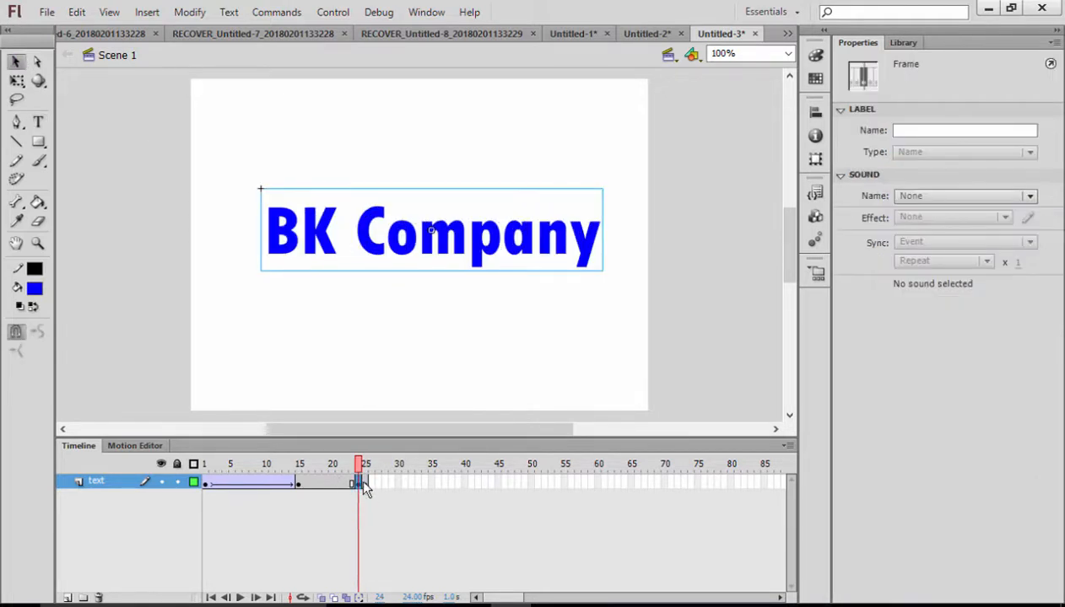
pyautogui.click(364, 463)
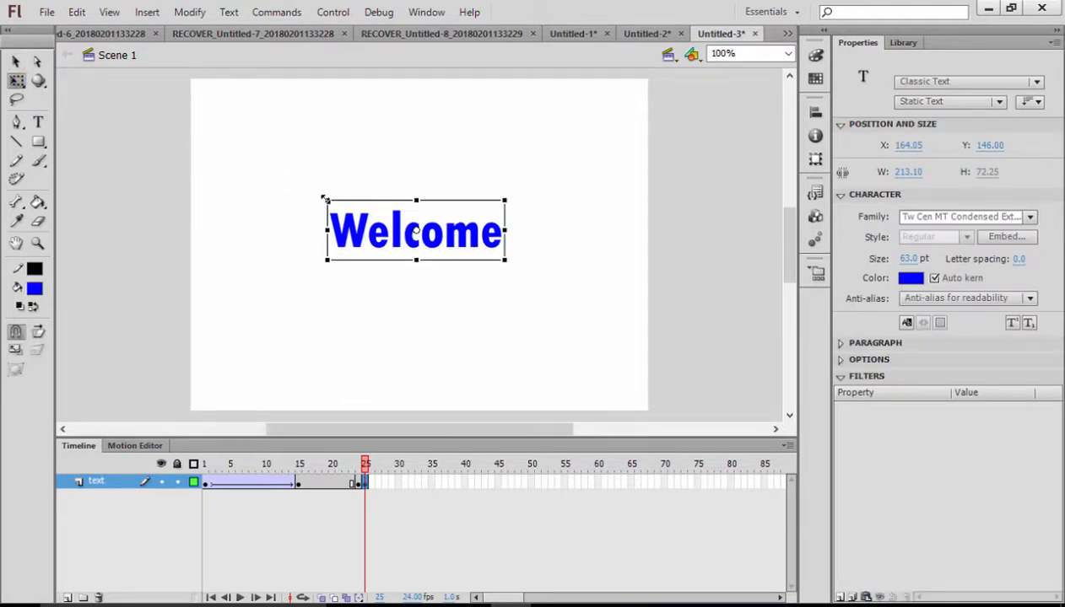
# Step: Move Welcome to the stage centre and convert it into a symbol with F8
pyautogui.moveTo(505, 259); pyautogui.dragTo(614, 296)
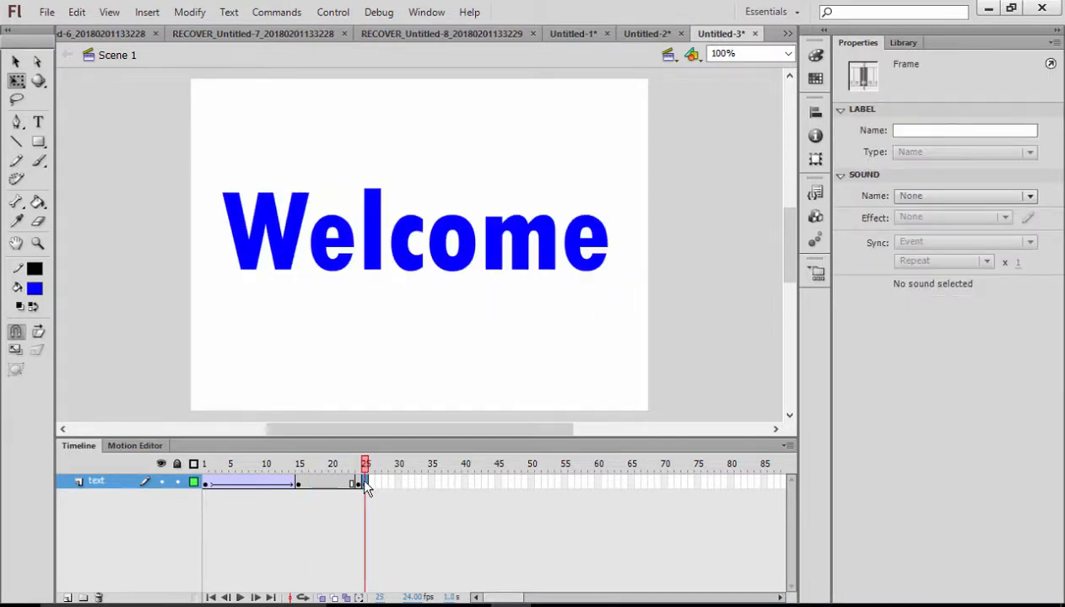
pyautogui.click(413, 232)
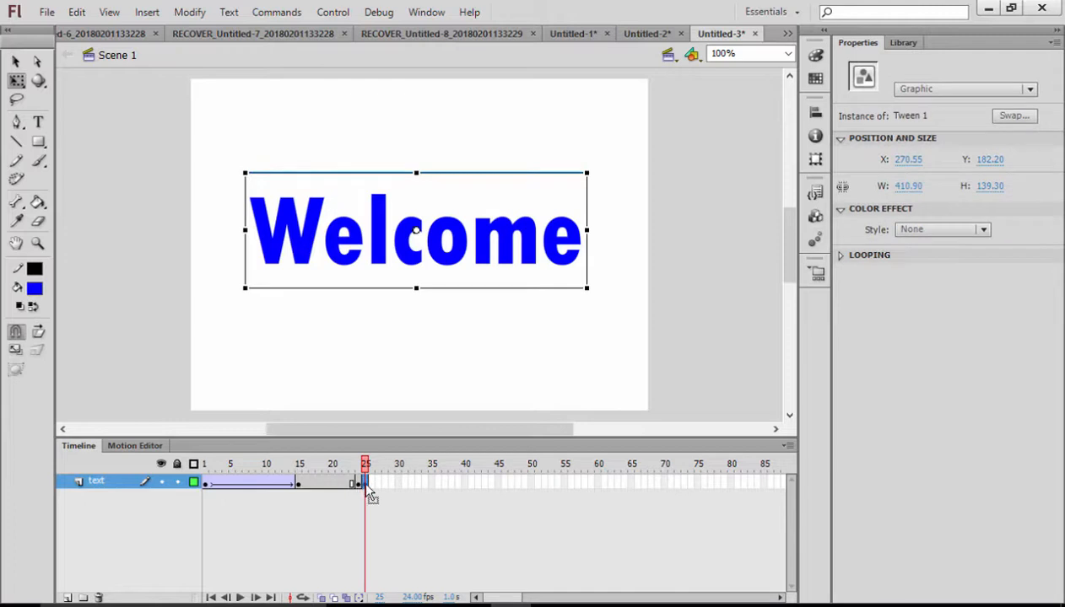
pyautogui.press('f8')
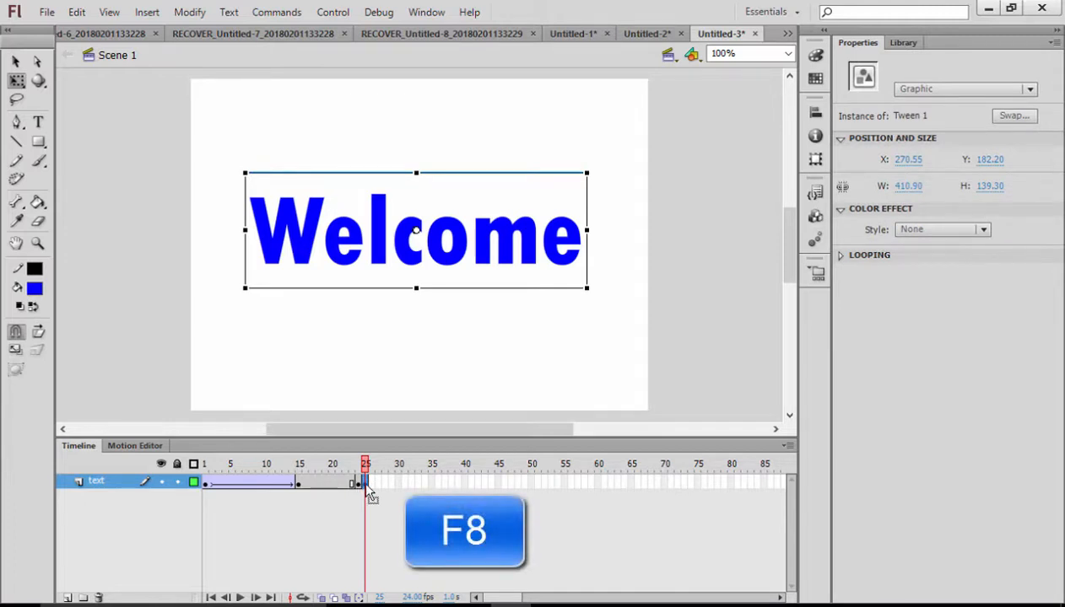
pyautogui.press('F8')
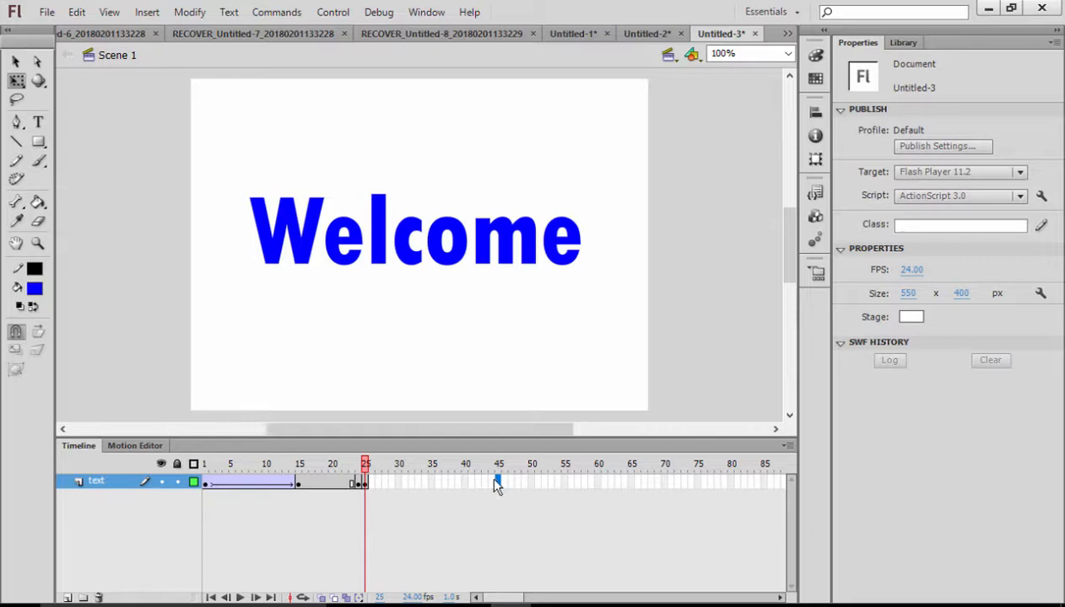
# Step: Insert a frame-45 keyframe for Welcome and preview the timeline from the start
pyautogui.rightClick(498, 481)
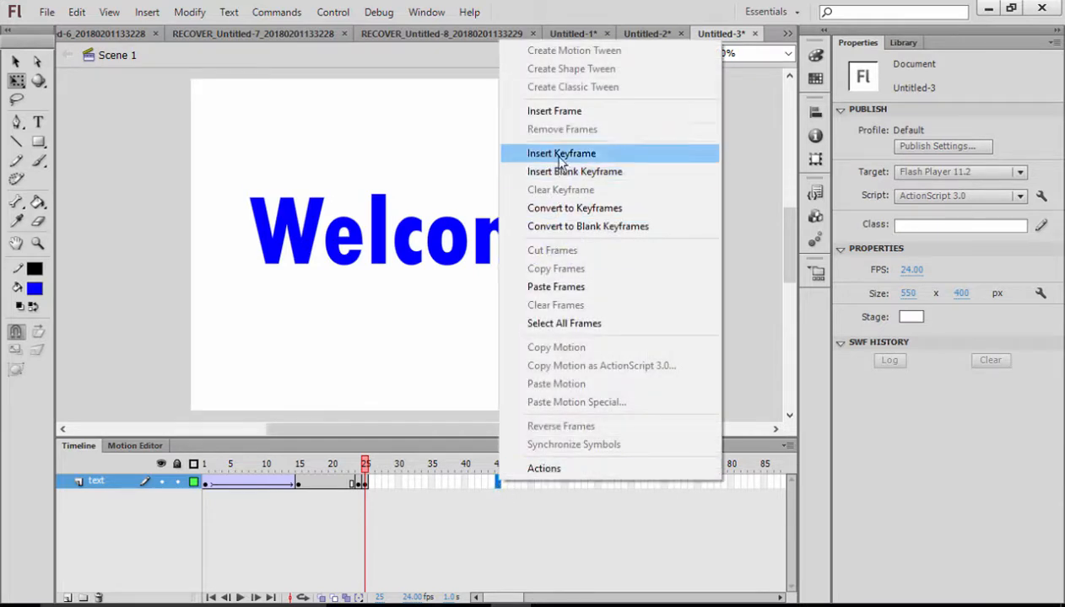
pyautogui.click(561, 152)
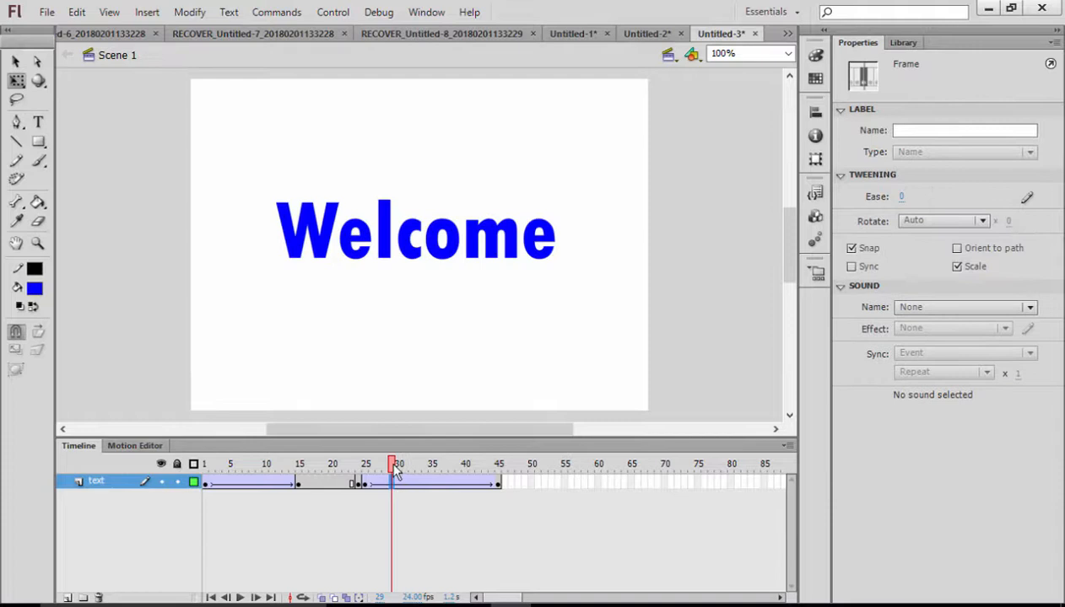
pyautogui.click(218, 464)
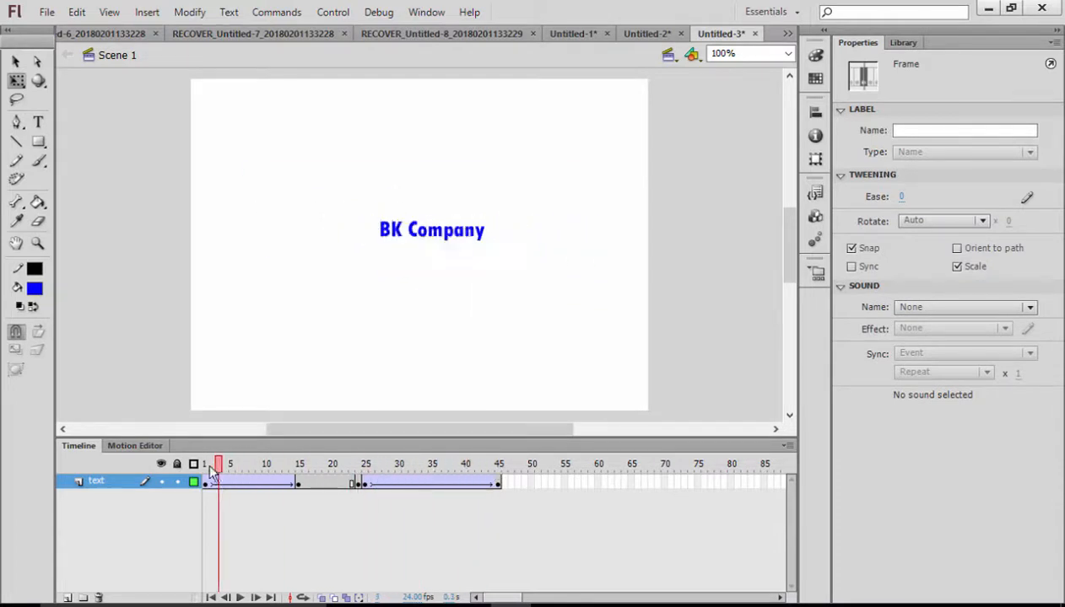
pyautogui.click(205, 464)
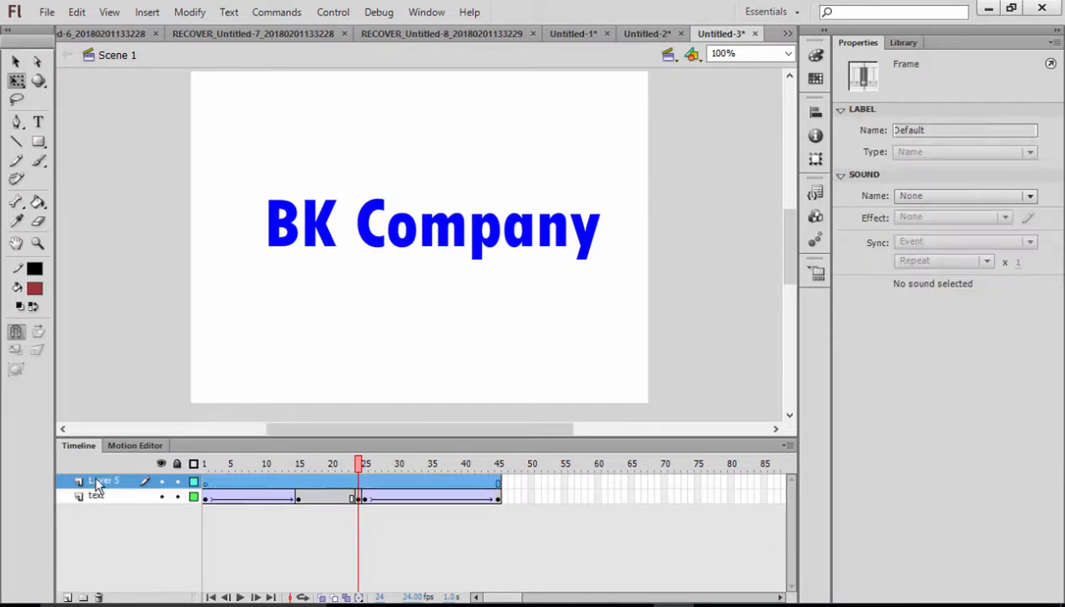
# Step: Rename the layer block01, add a frame-17 keyframe, and pick a brown-filled Rectangle tool
pyautogui.doubleClick(101, 481)
pyautogui.write('block01')
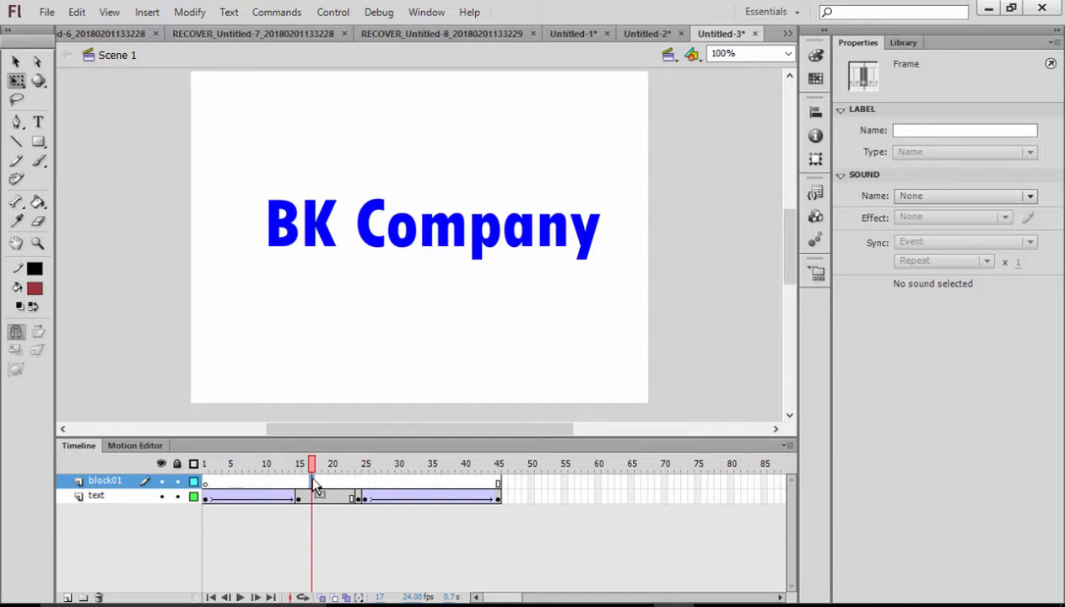
pyautogui.rightClick(314, 485)
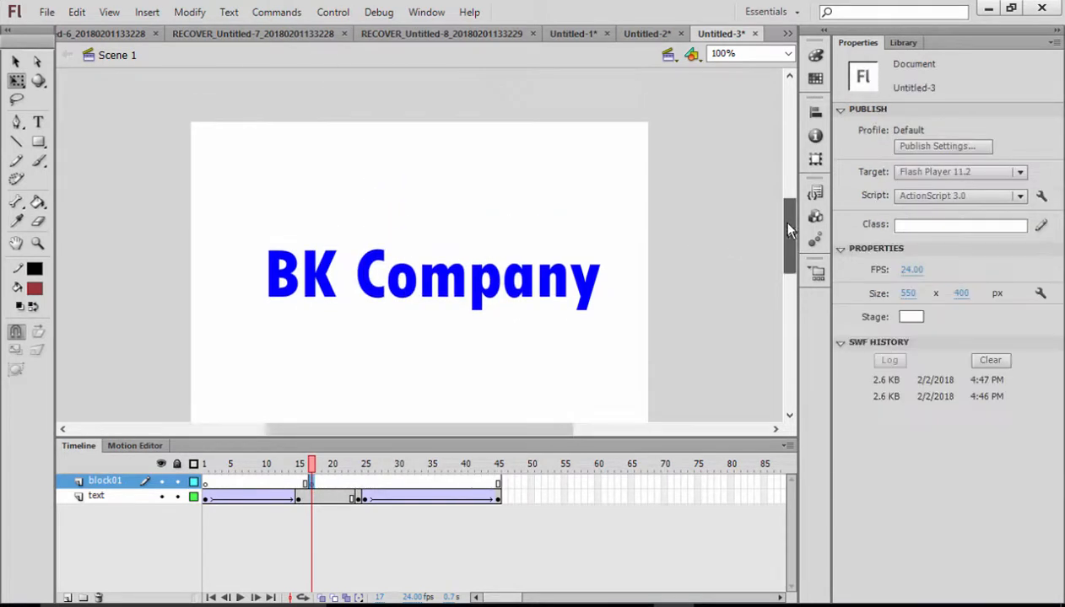
pyautogui.click(38, 141)
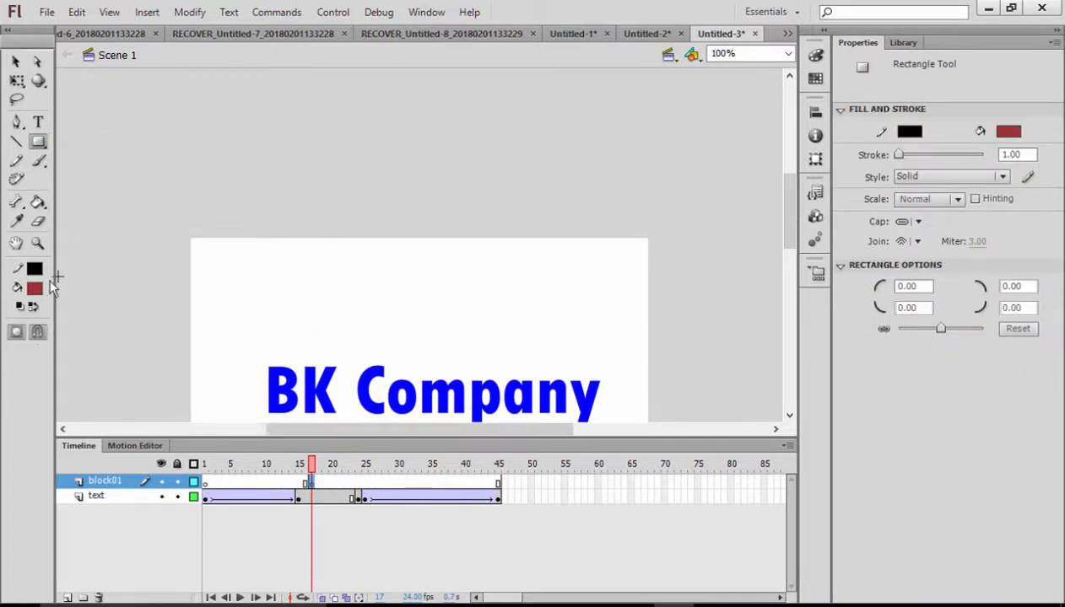
pyautogui.click(34, 268)
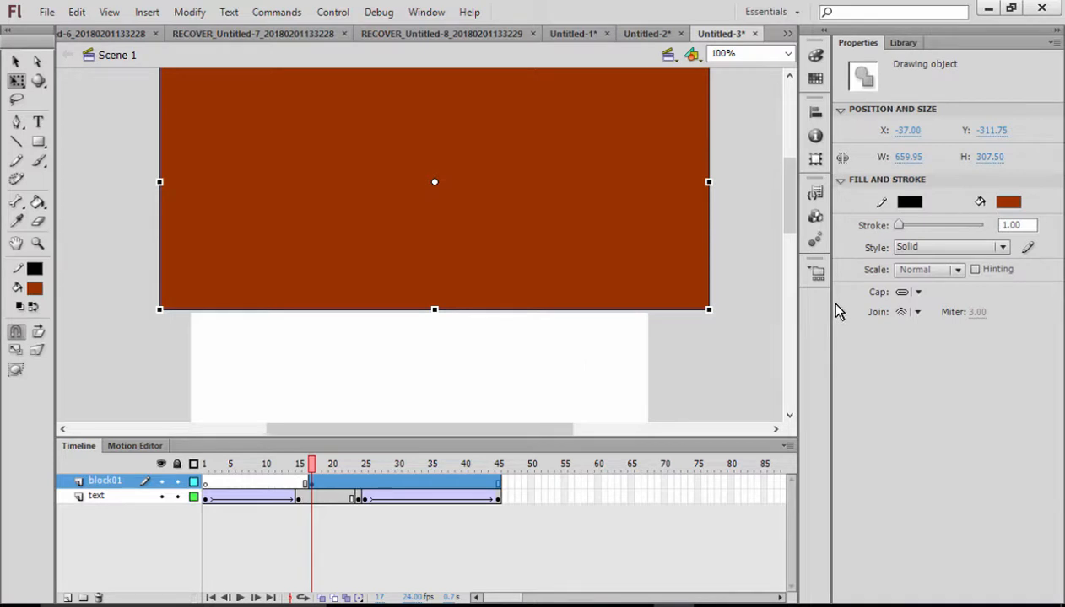
pyautogui.moveTo(742, 294)
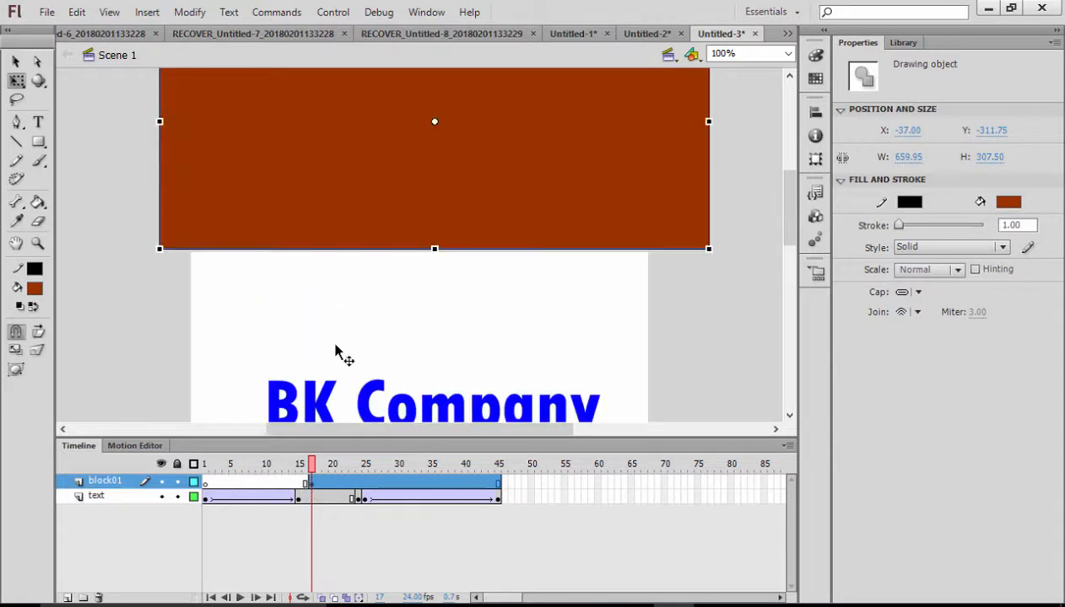
pyautogui.moveTo(350, 492)
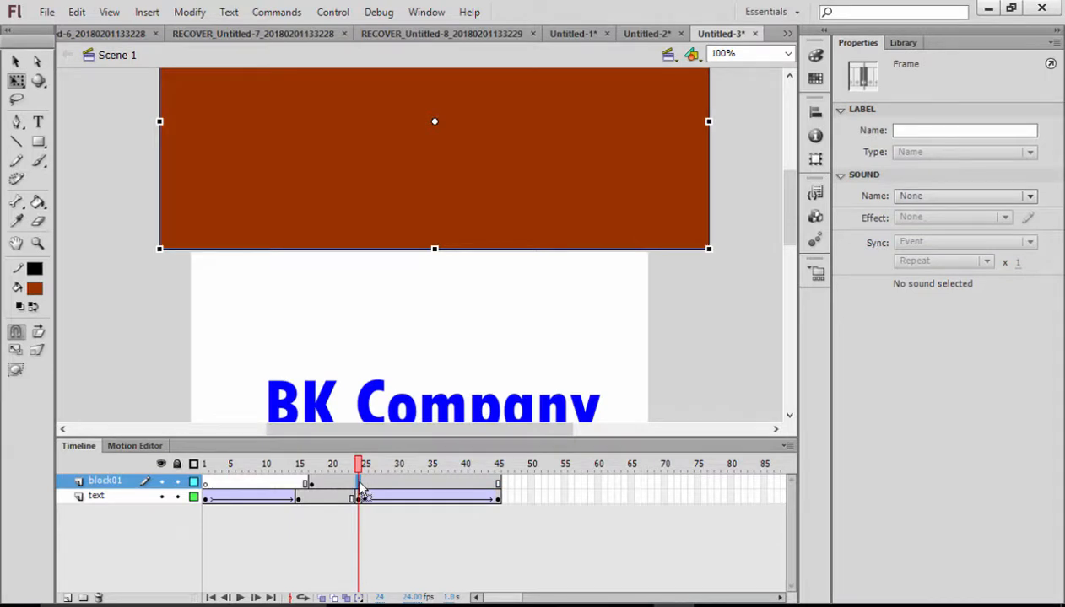
# Step: Make frame 24 of block01 a keyframe with the block lowered, and tween it
pyautogui.rightClick(358, 494)
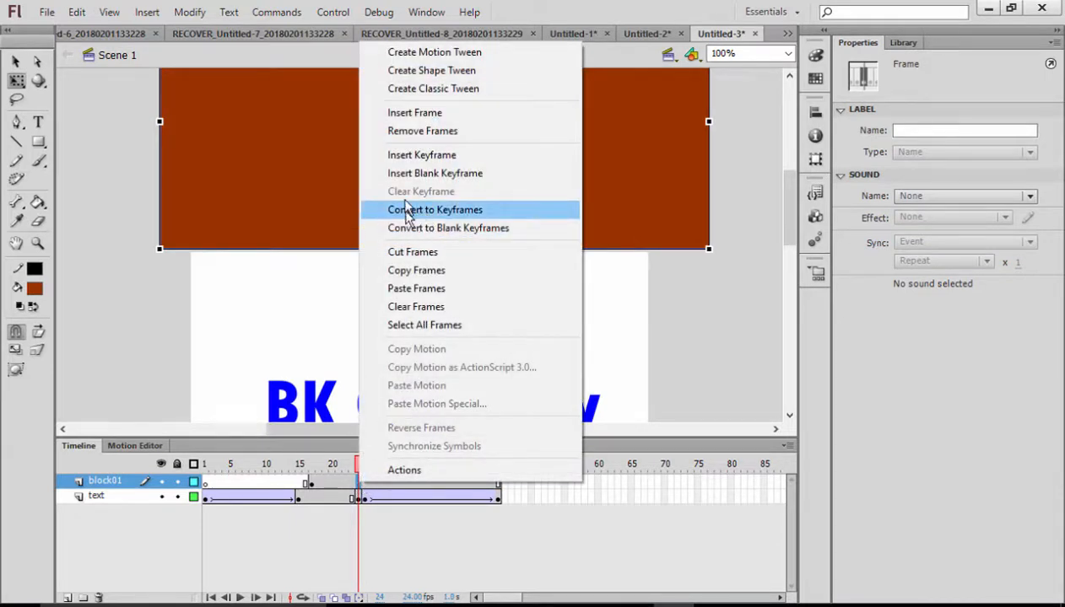
pyautogui.click(434, 210)
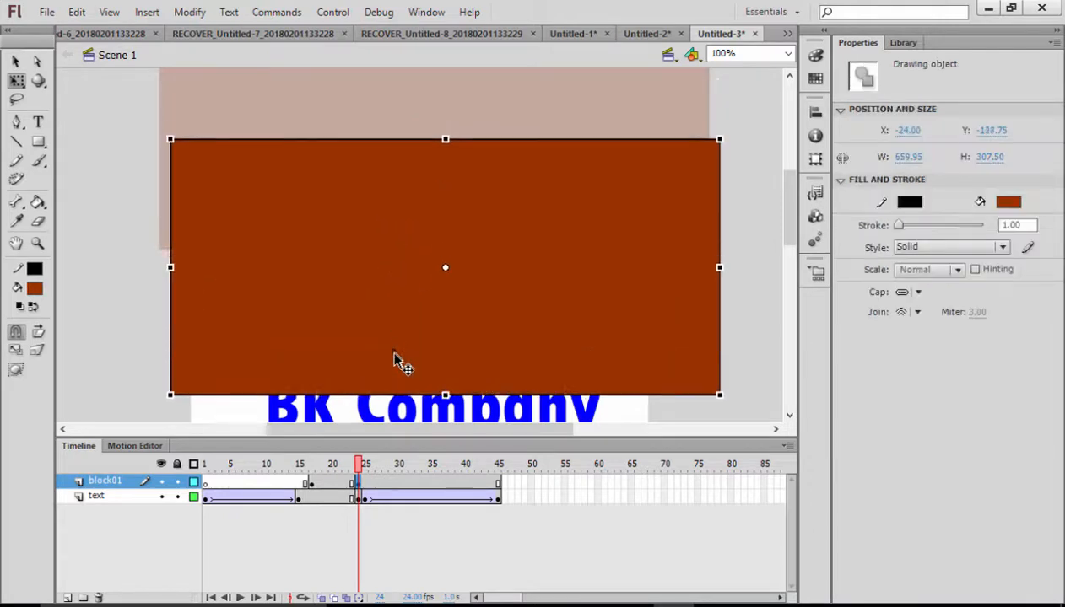
pyautogui.moveTo(403, 363); pyautogui.dragTo(386, 346)
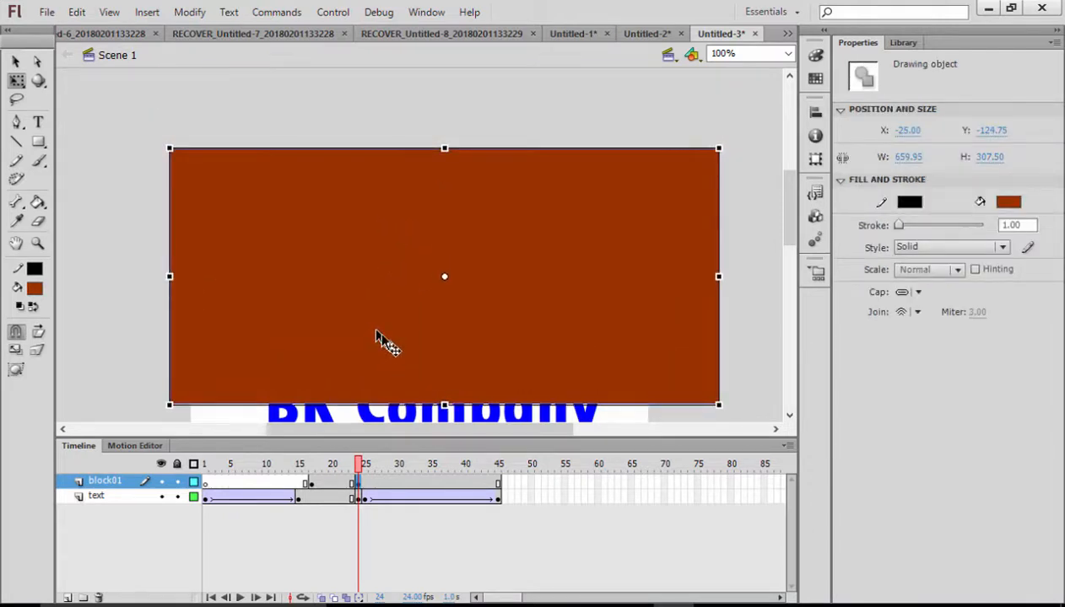
pyautogui.rightClick(333, 482)
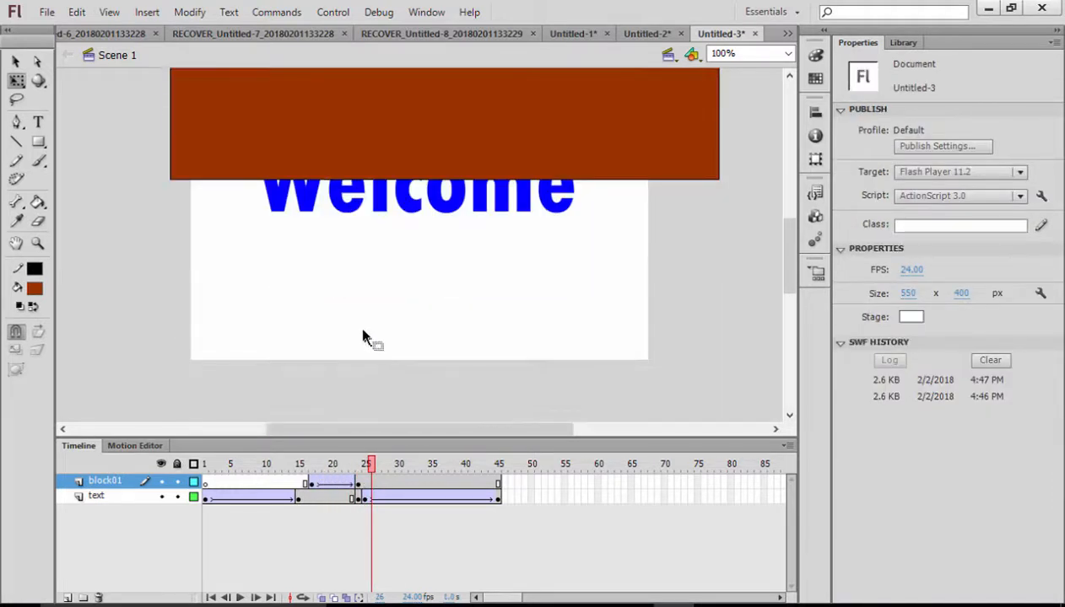
pyautogui.moveTo(162, 295)
pyautogui.write('block02')
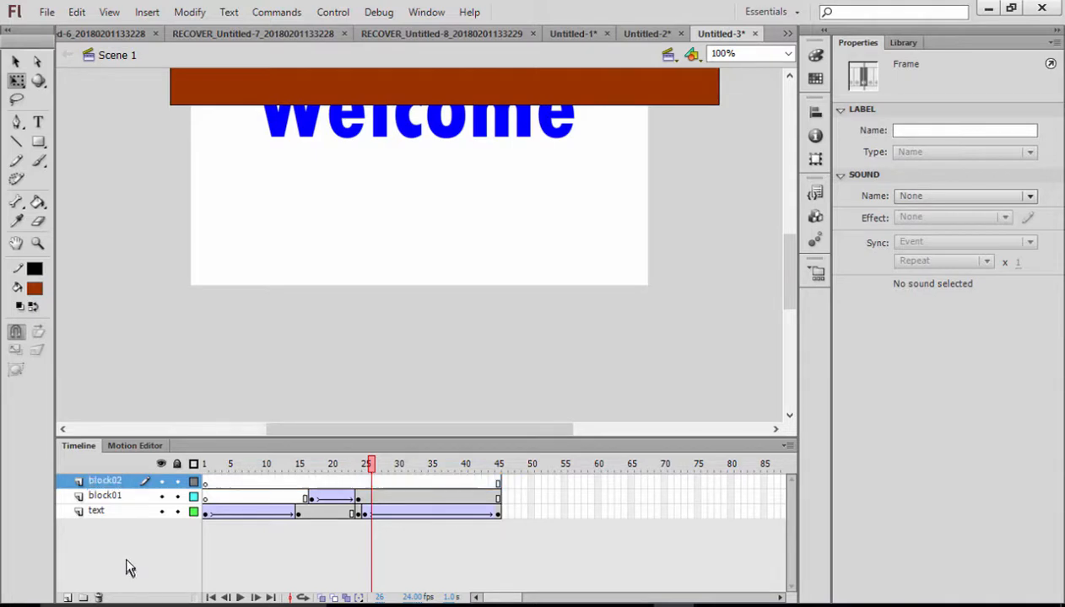
# Step: Add a frame-17 keyframe on block02 and place a copied brown block below the stage
pyautogui.rightClick(304, 481)
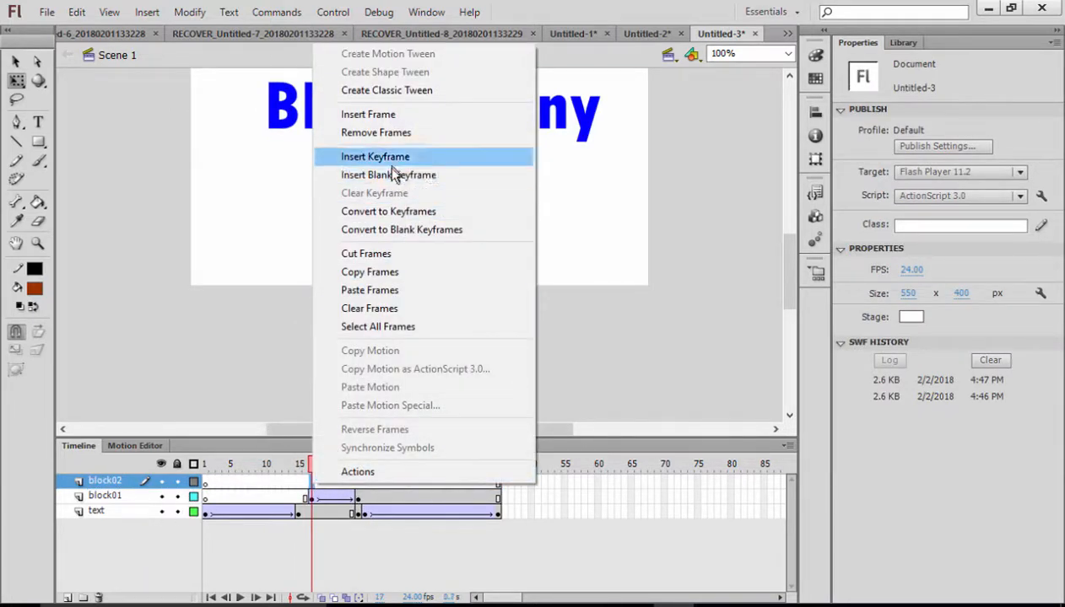
pyautogui.click(375, 156)
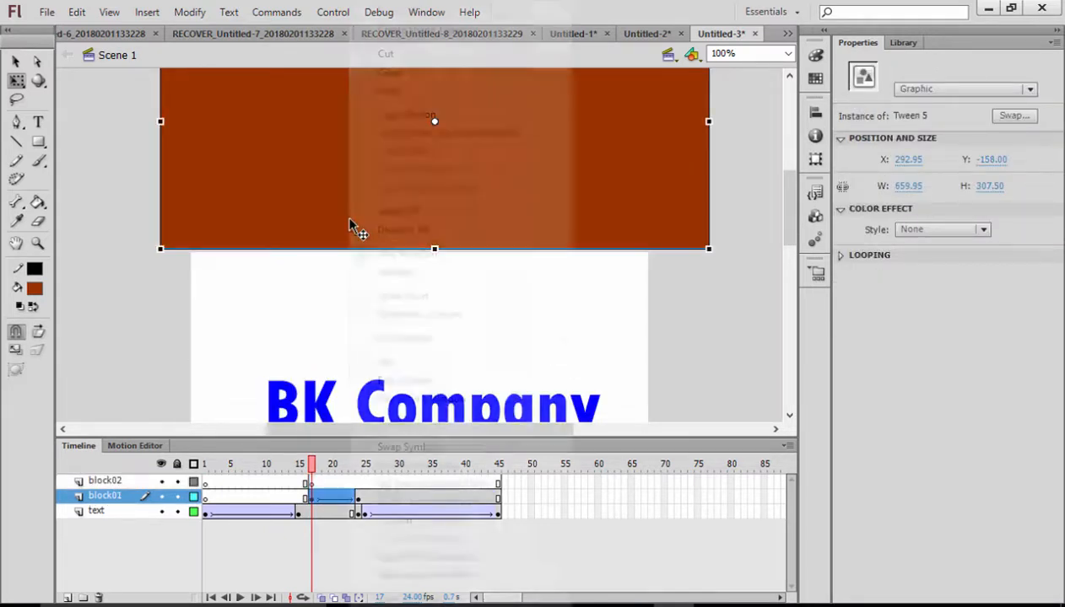
pyautogui.rightClick(355, 228)
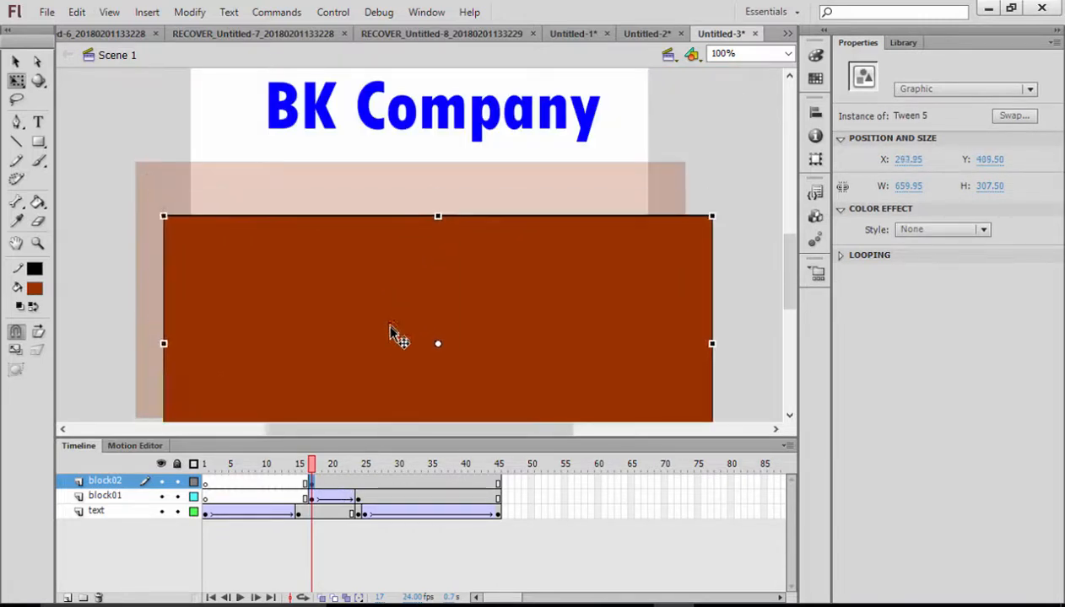
pyautogui.moveTo(397, 329); pyautogui.dragTo(345, 341)
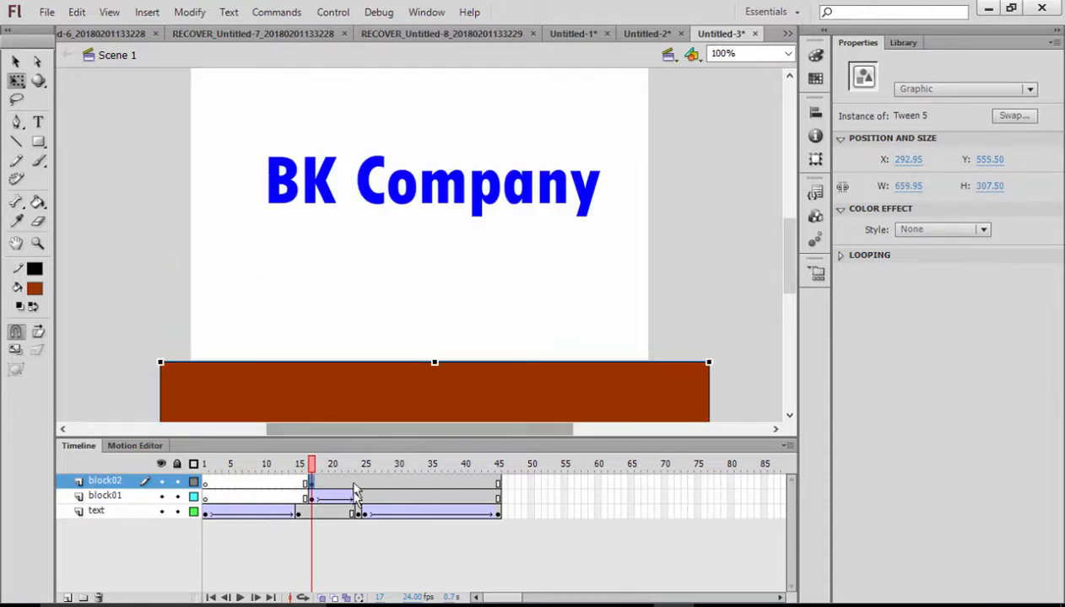
# Step: Insert a frame-24 keyframe on block02 and scrub back to frame 17
pyautogui.rightClick(357, 497)
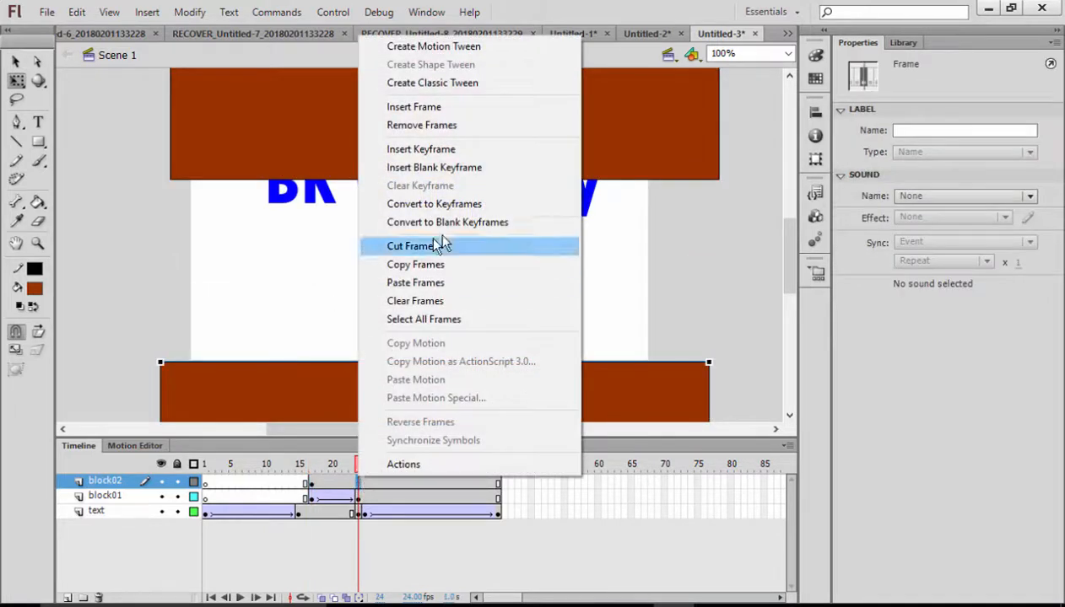
pyautogui.moveTo(420, 148)
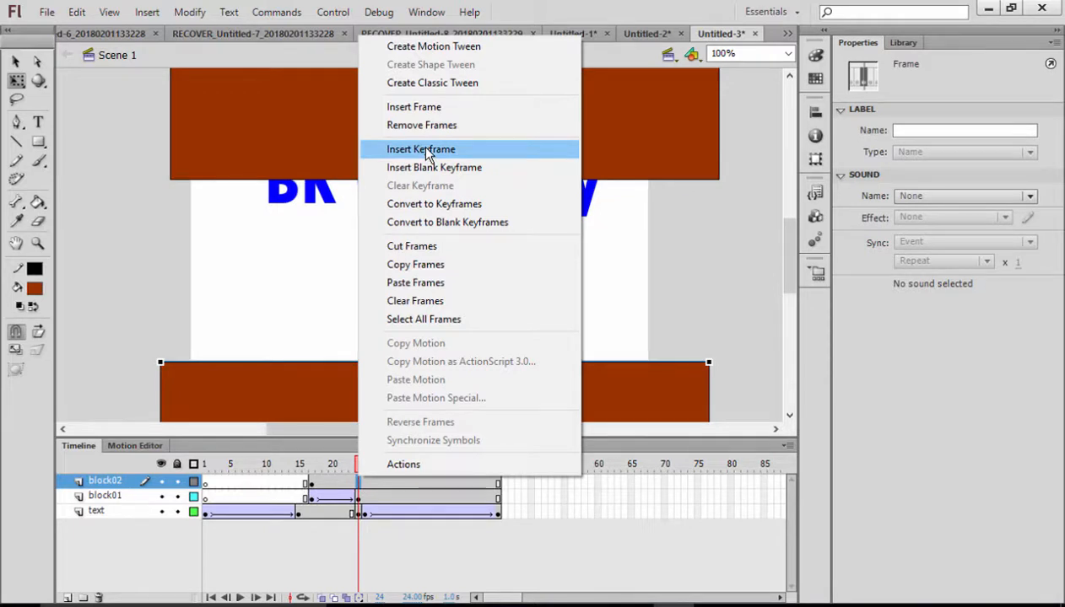
pyautogui.click(420, 149)
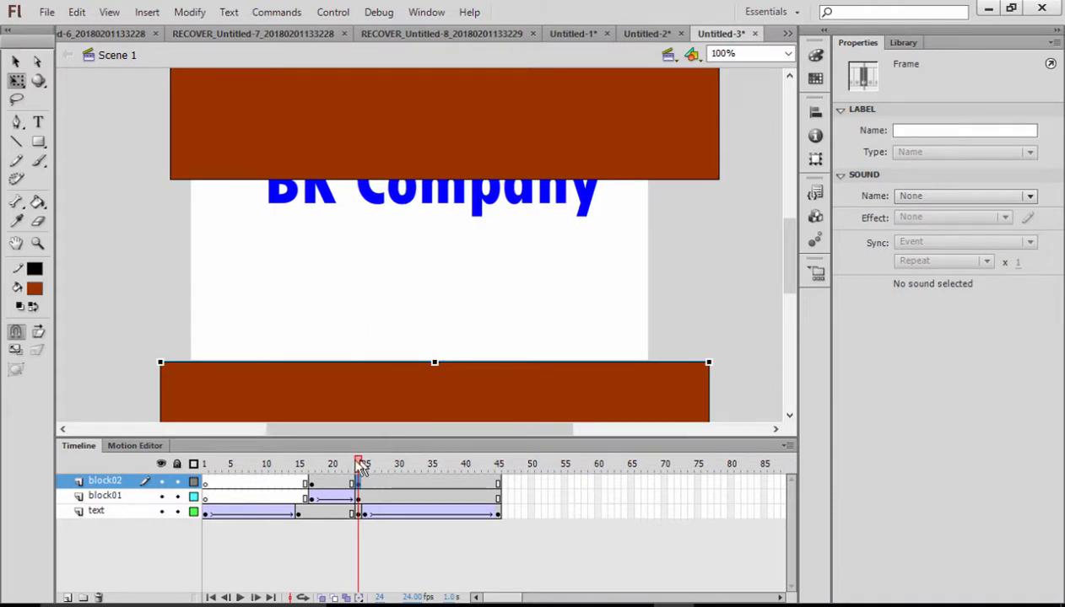
pyautogui.moveTo(359, 464); pyautogui.dragTo(311, 464)
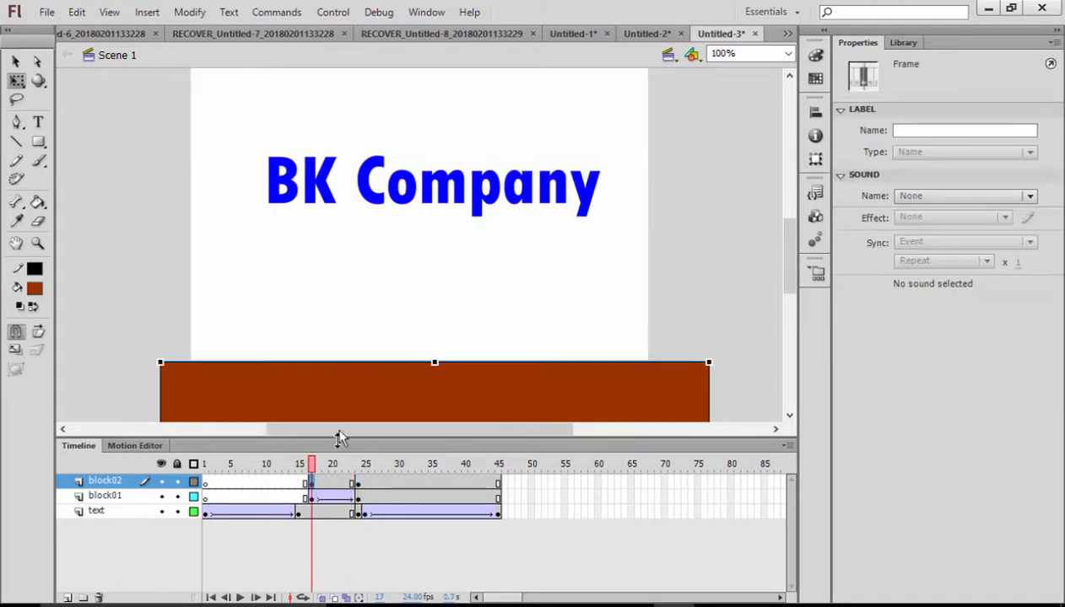
pyautogui.click(357, 464)
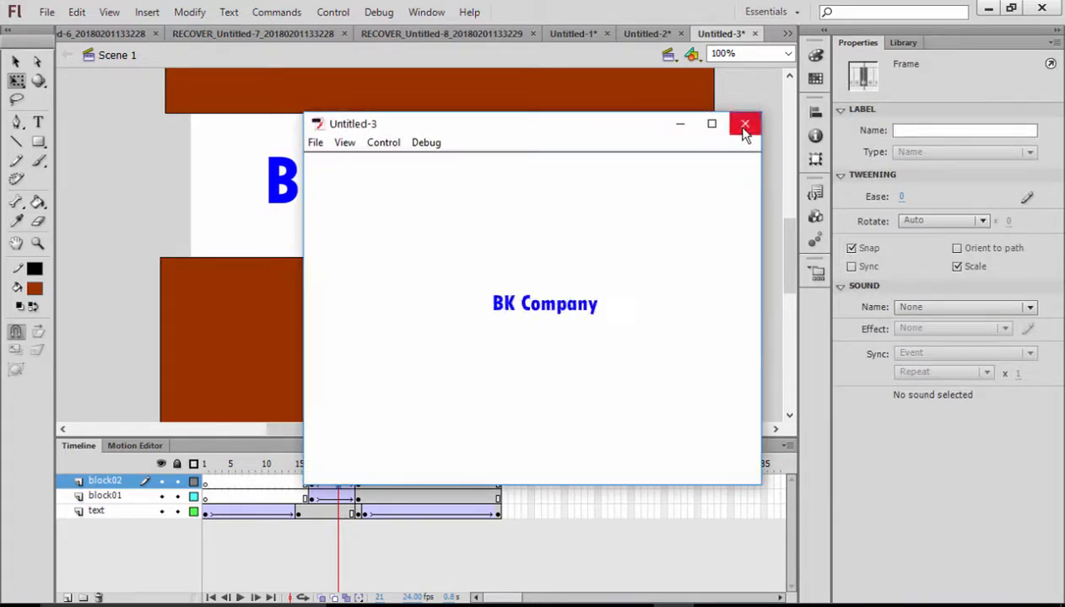
# Step: Close the test movie and scrub frames 17–24 to check the blocks closing
pyautogui.click(744, 124)
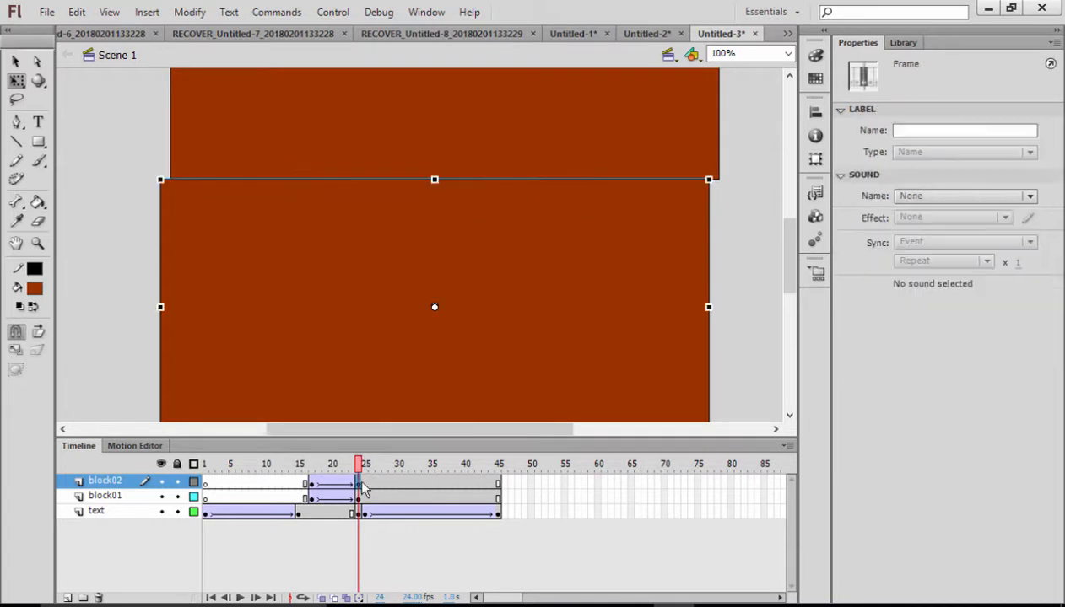
pyautogui.moveTo(359, 464); pyautogui.dragTo(312, 464)
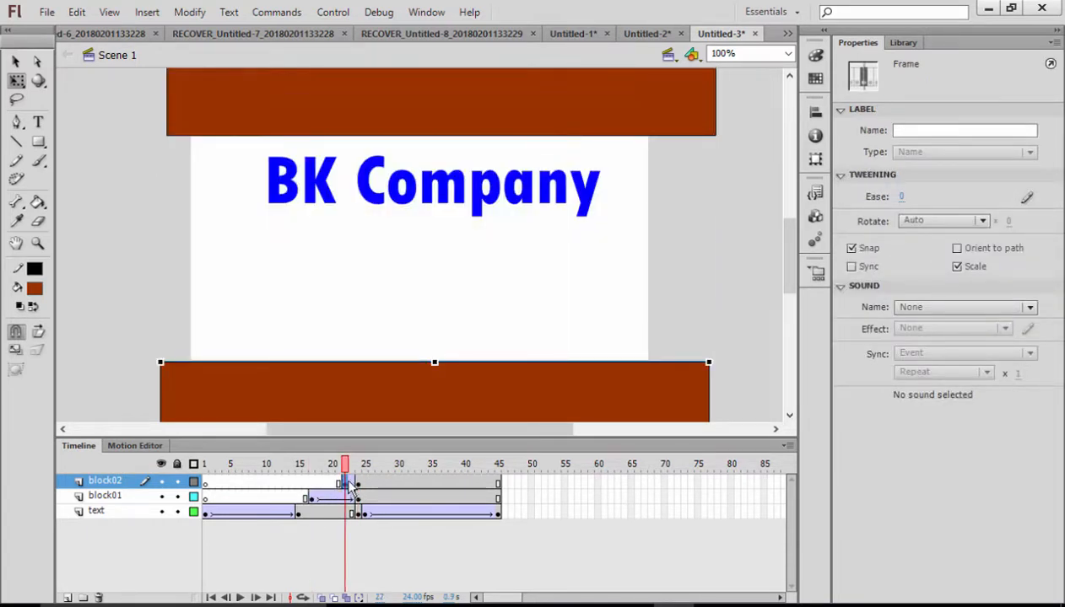
pyautogui.click(312, 481)
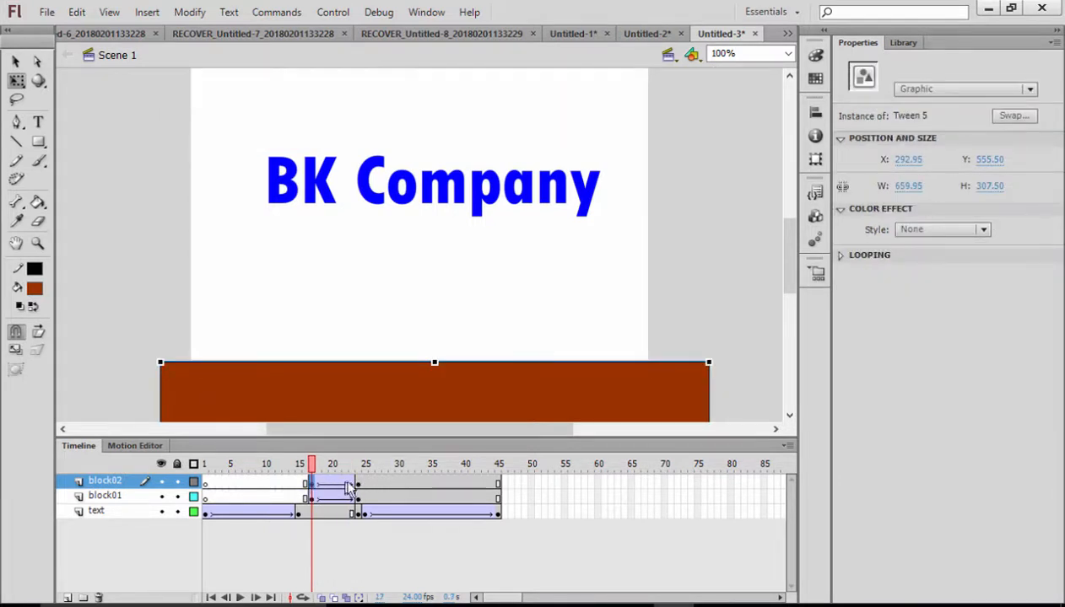
# Step: Paste block02's closing tween (frames 17–24) at frame 25 and reverse it
pyautogui.click(319, 464)
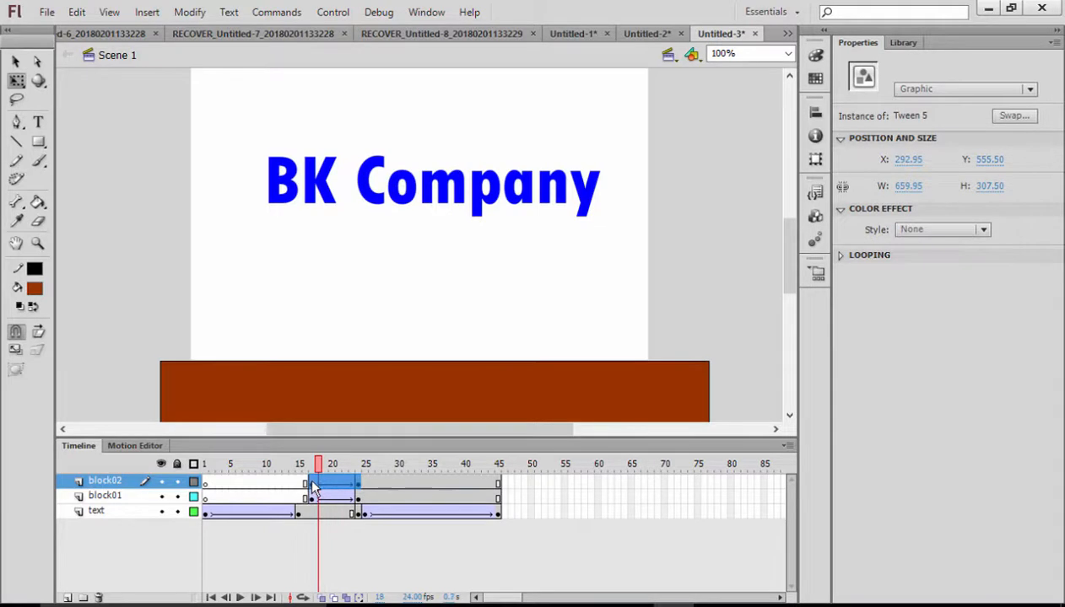
pyautogui.rightClick(312, 489)
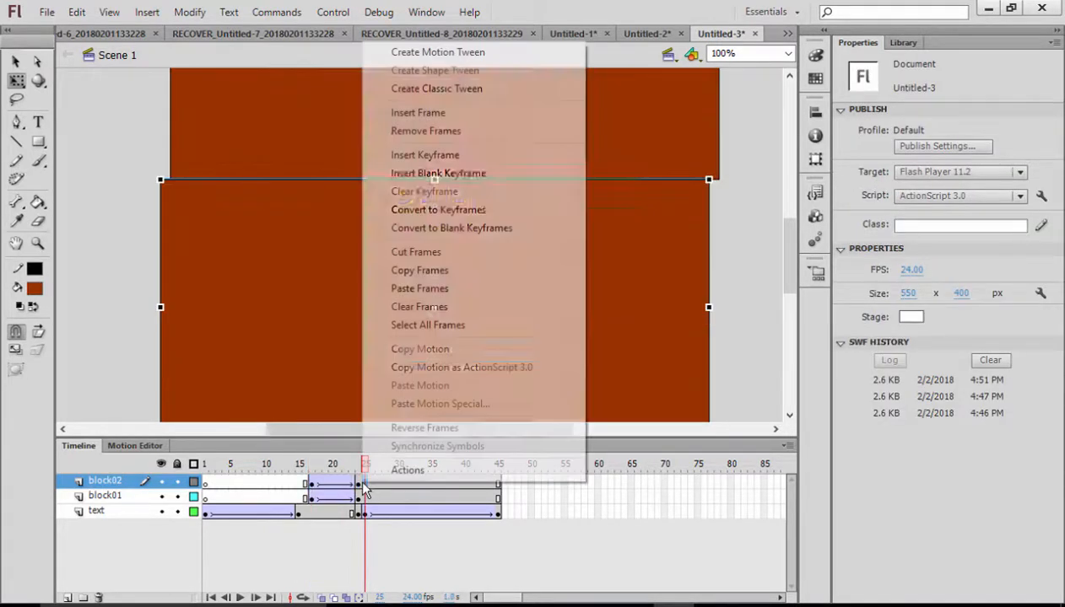
pyautogui.moveTo(419, 289)
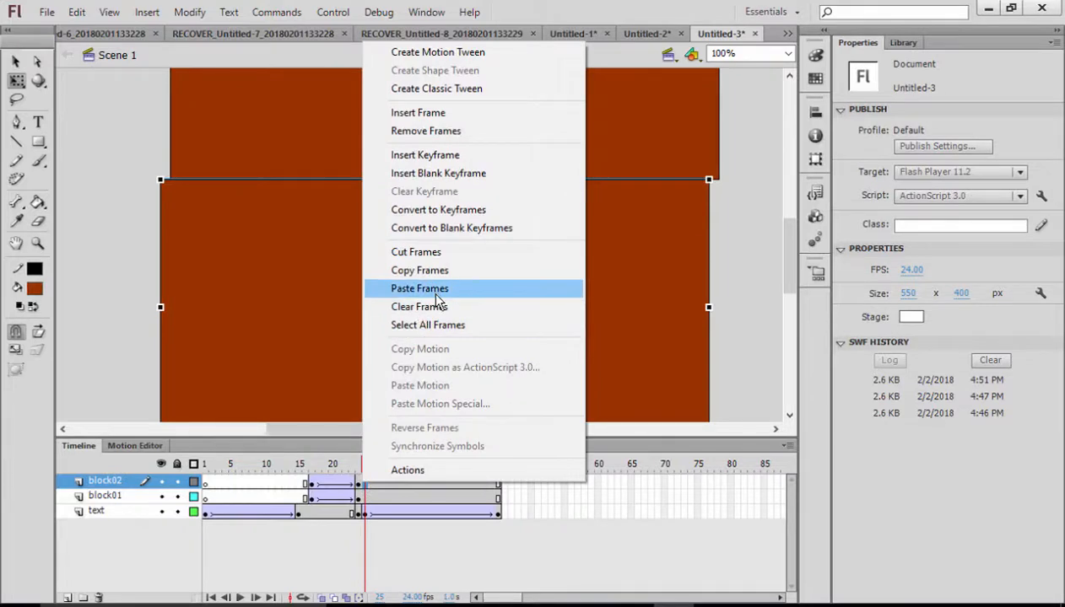
pyautogui.click(420, 288)
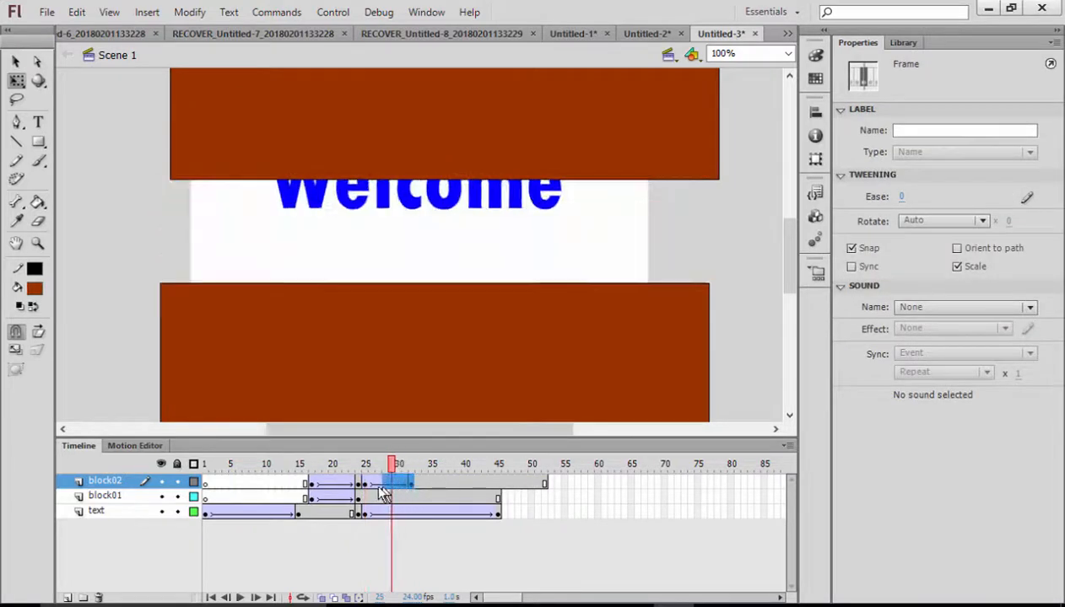
pyautogui.rightClick(364, 485)
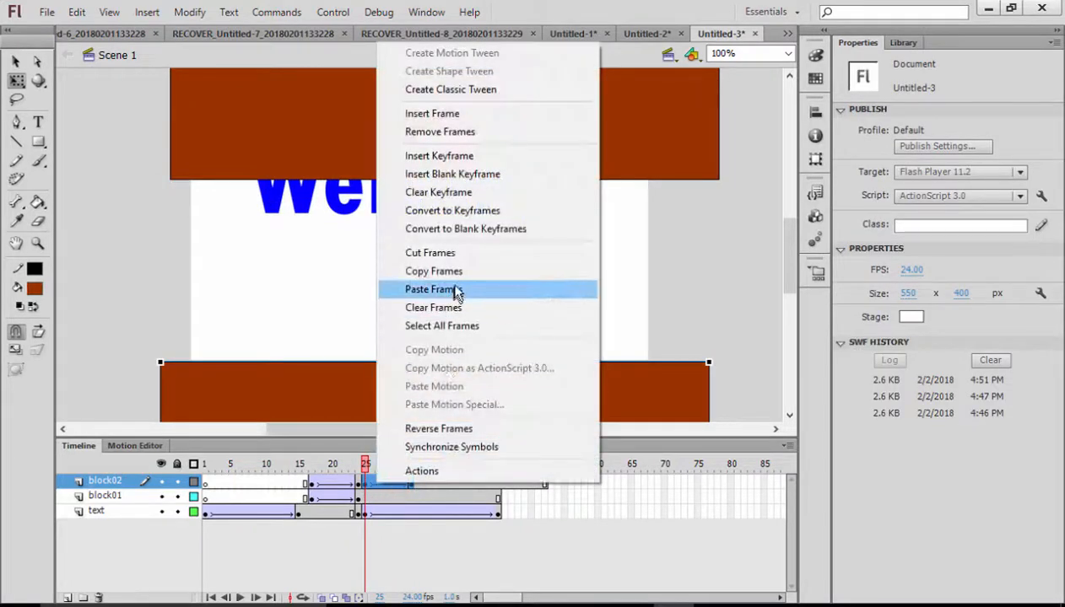
pyautogui.click(433, 290)
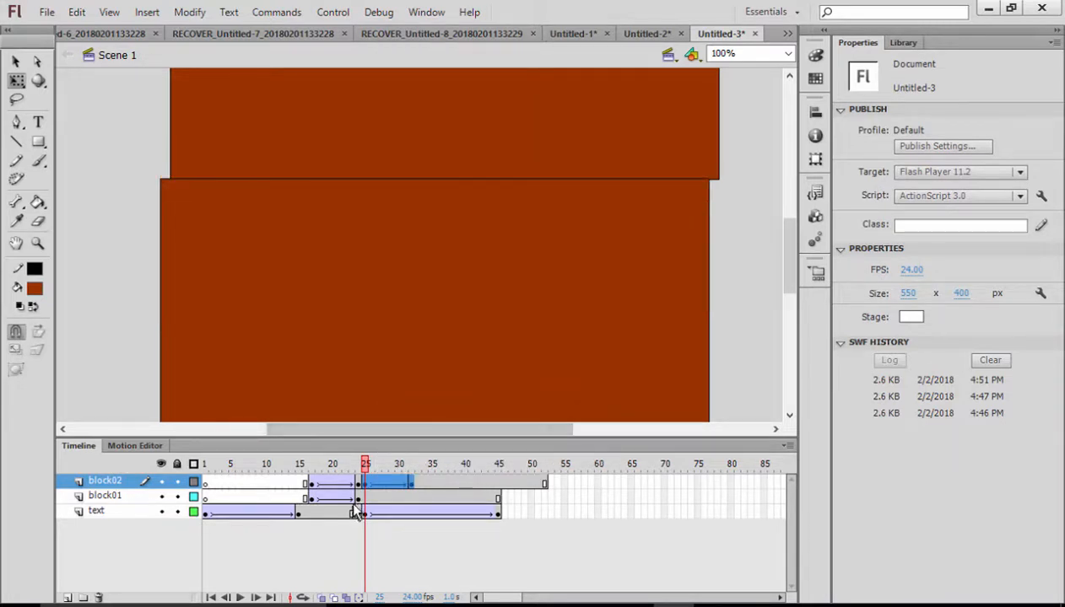
# Step: Paste block01's closing tween at frame 25 and reverse the pasted frames
pyautogui.rightClick(319, 498)
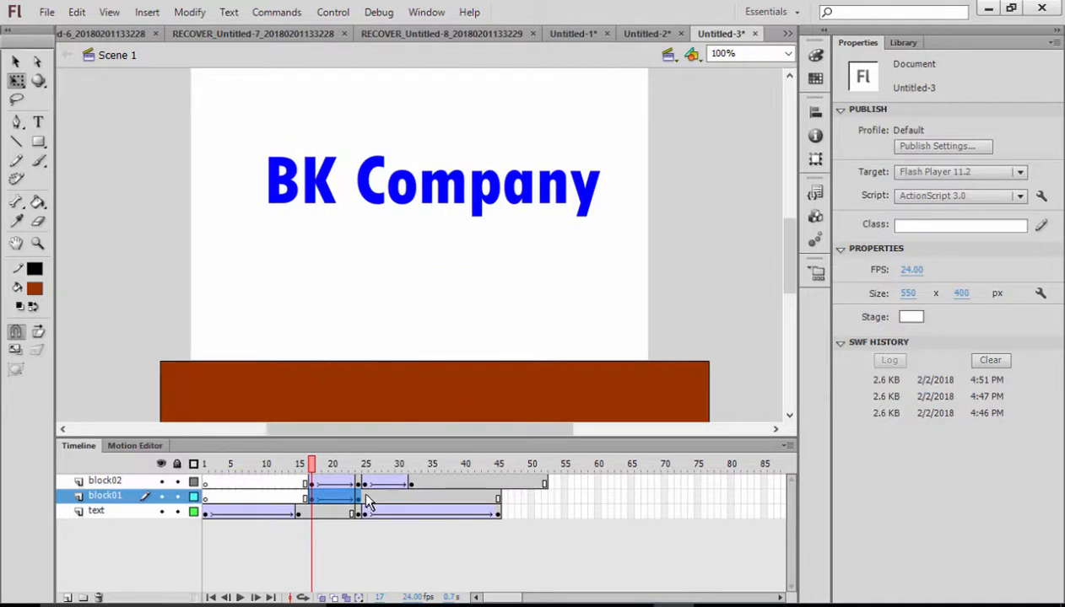
pyautogui.click(366, 464)
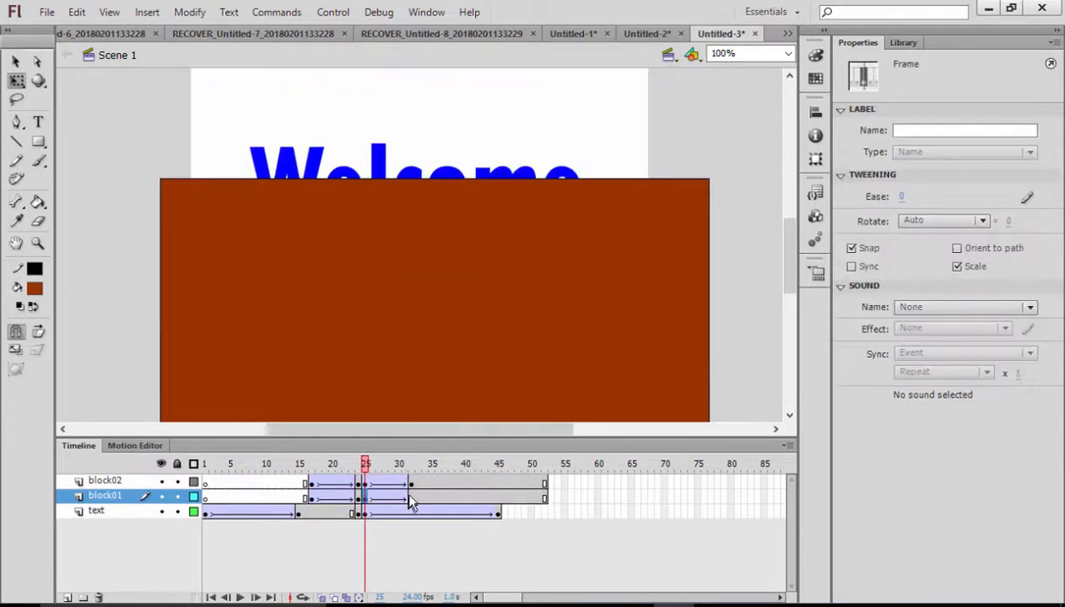
pyautogui.rightClick(388, 498)
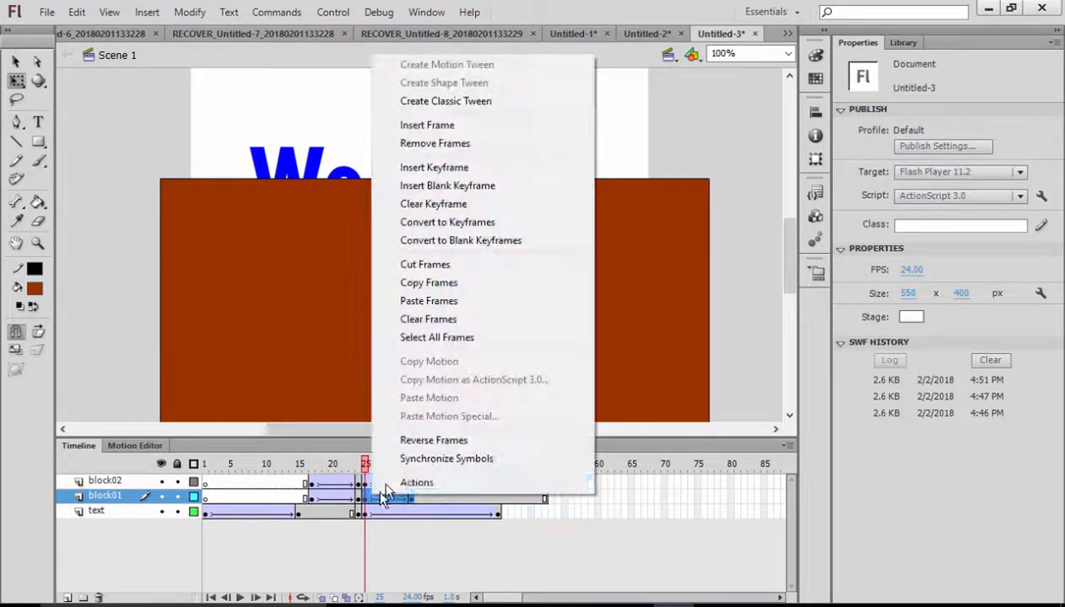
pyautogui.click(433, 440)
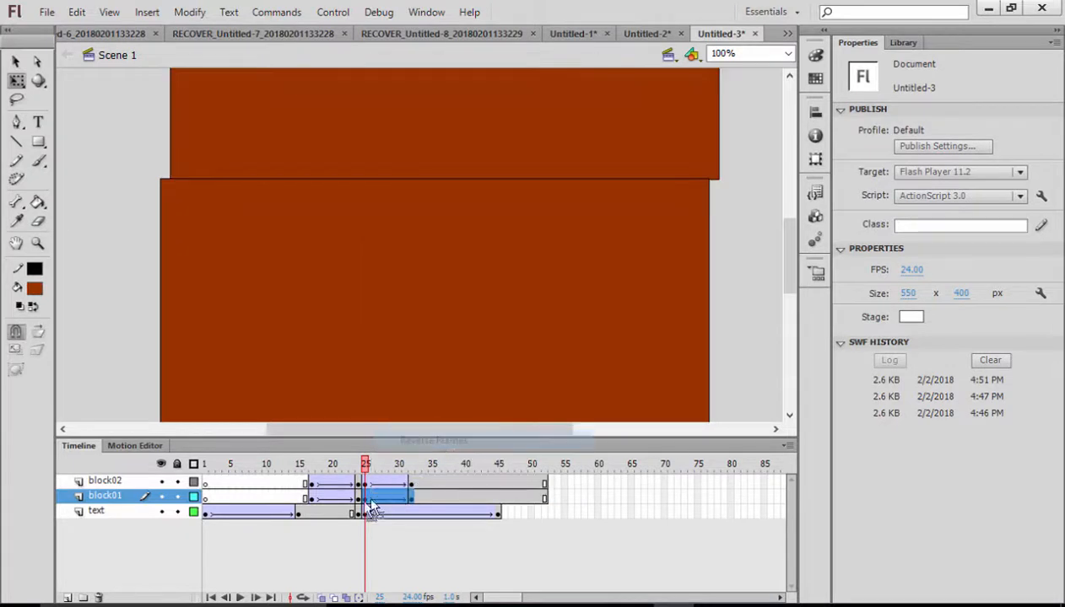